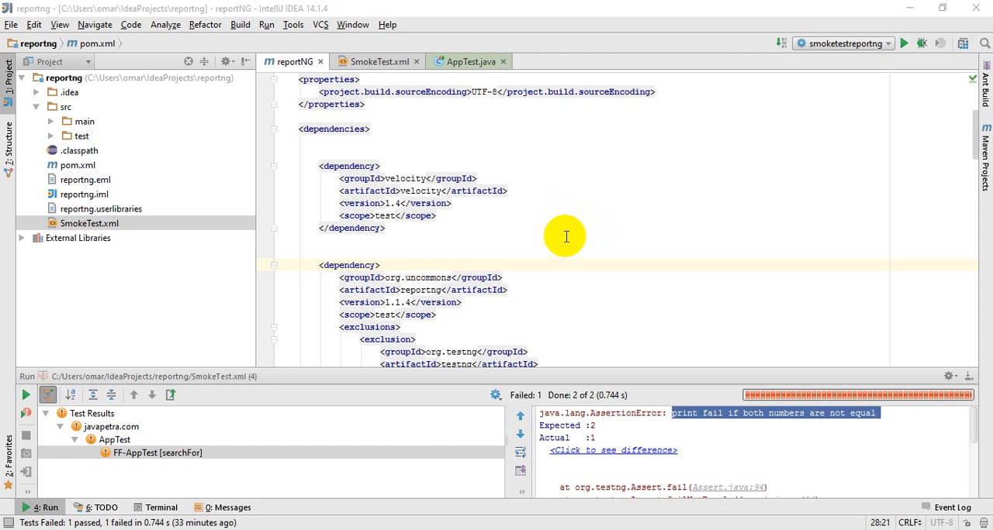
- Open SmokeTest.xml and review its ReportNG listeners and Firefox AppTest class entry
scroll(up, 3)
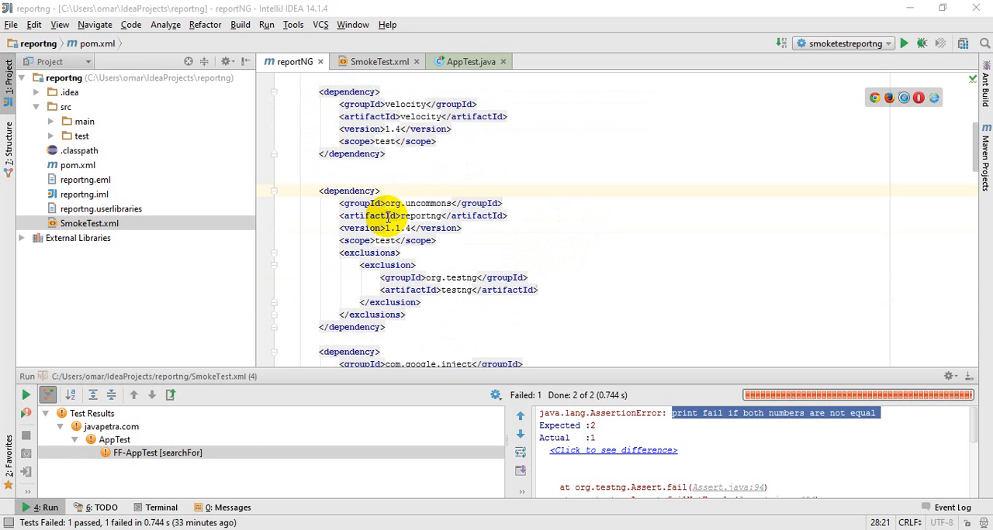
scroll(up, 3)
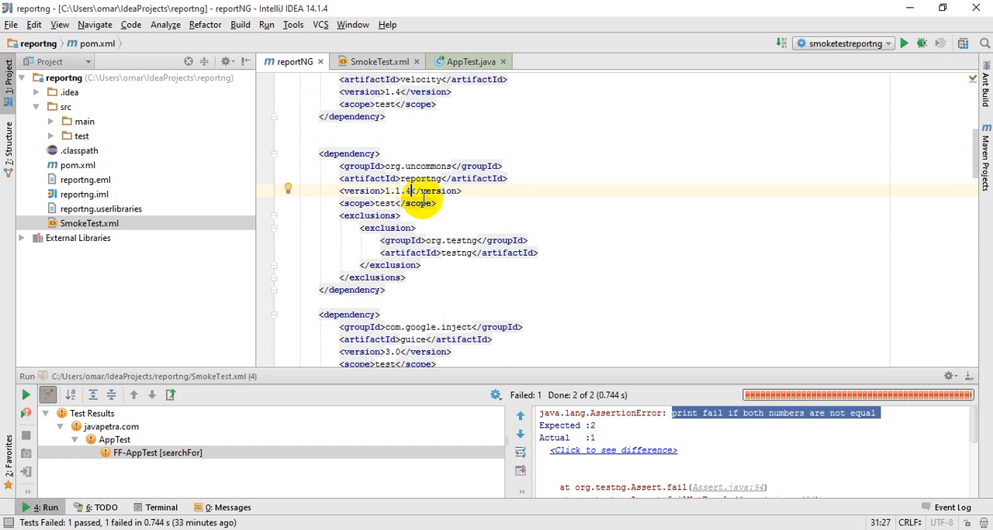
scroll(down, 3)
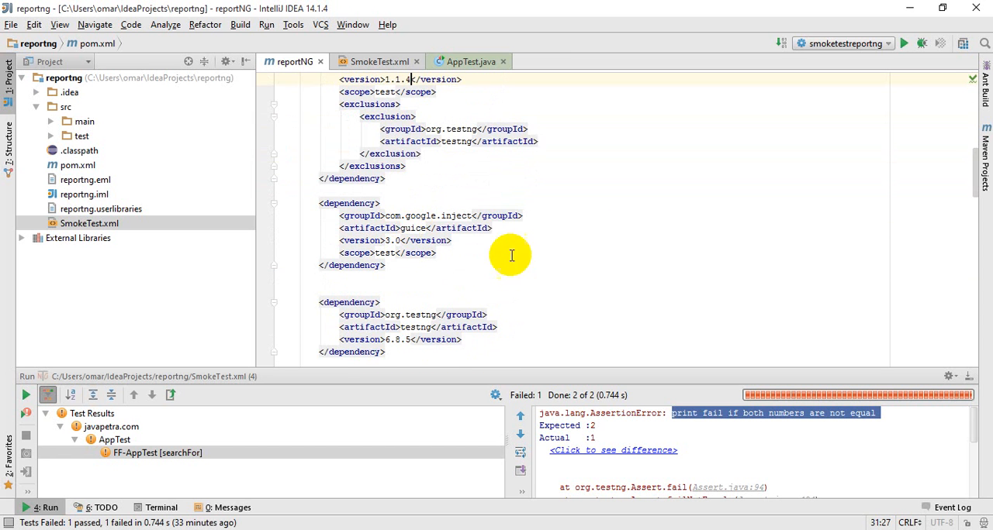
scroll(down, 3)
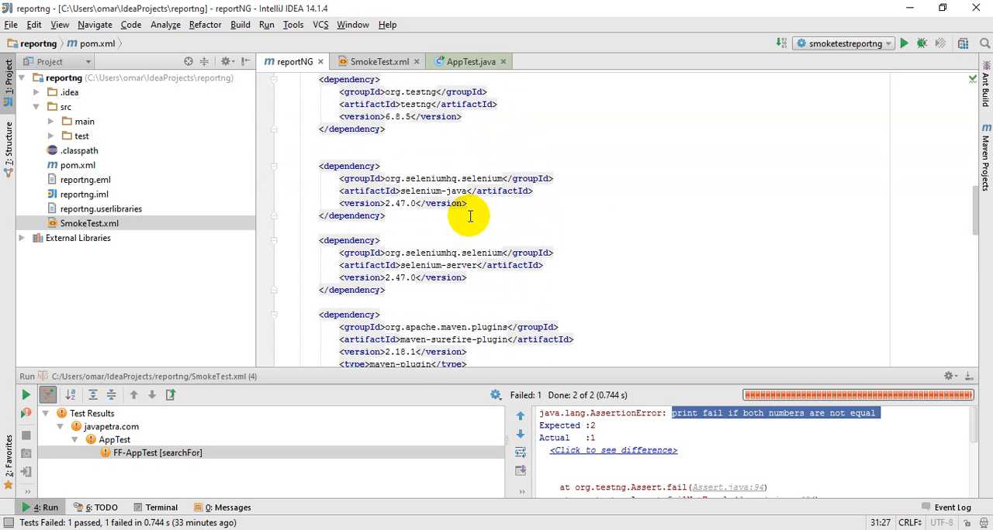
mouse_move(411, 203)
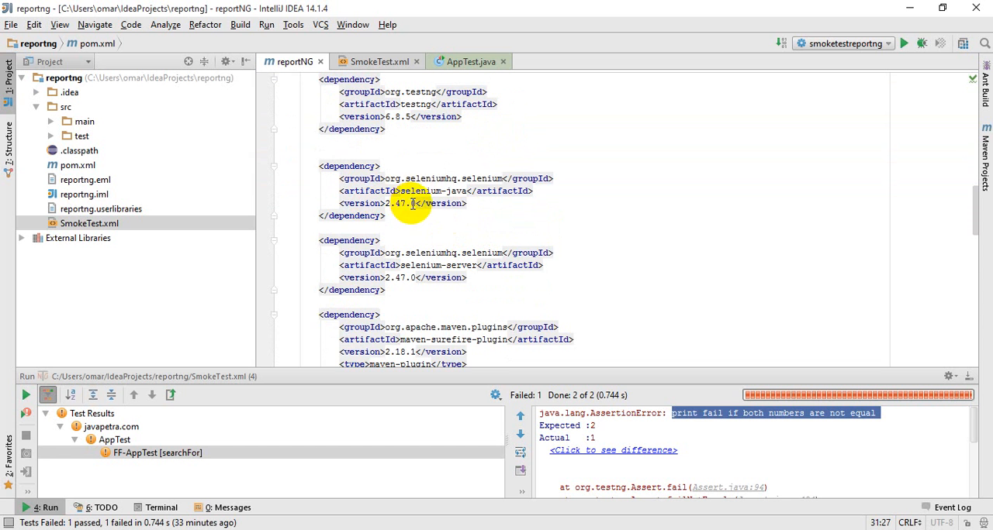
scroll(down, 3)
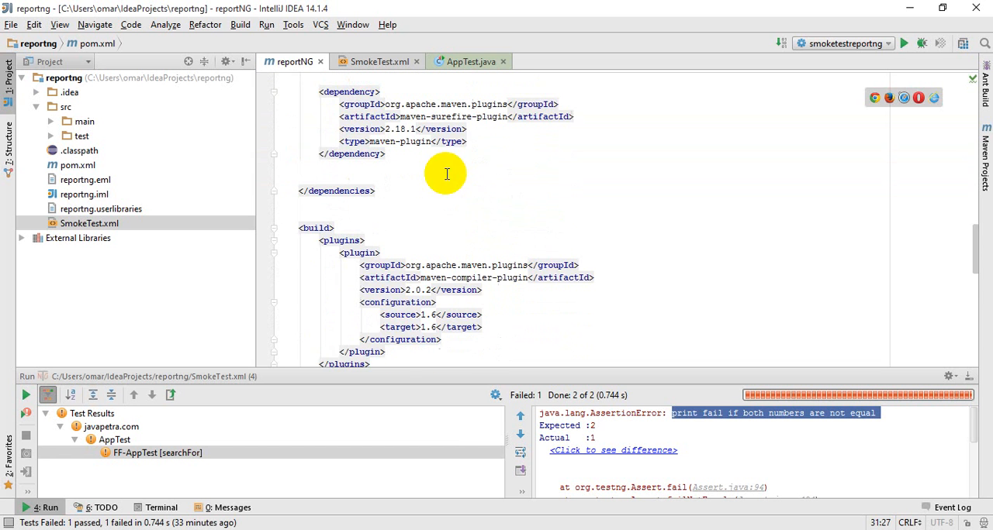
scroll(down, 3)
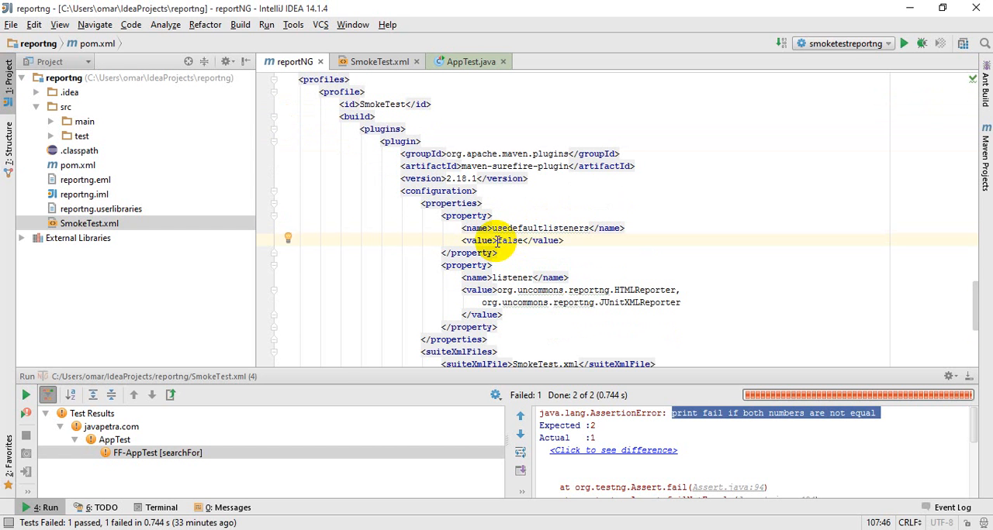
scroll(down, 3)
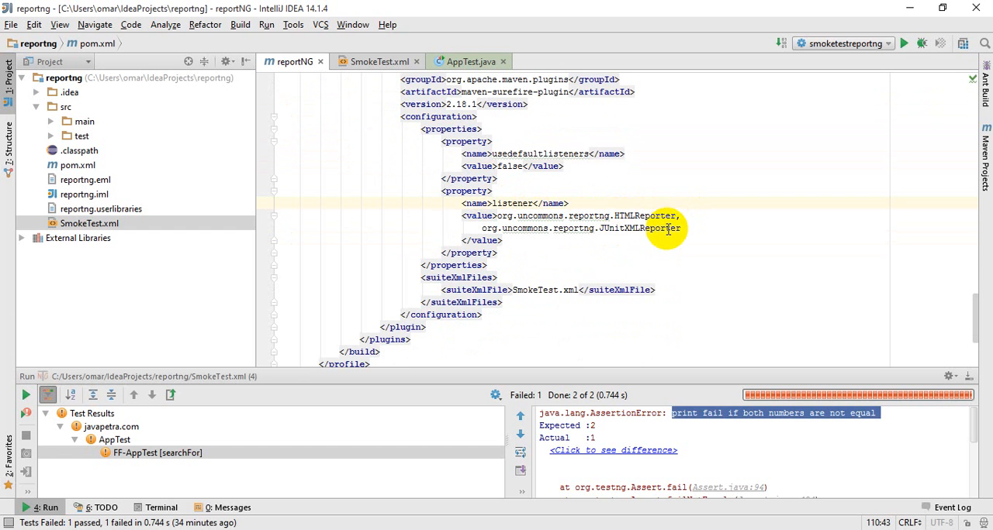
scroll(down, 3)
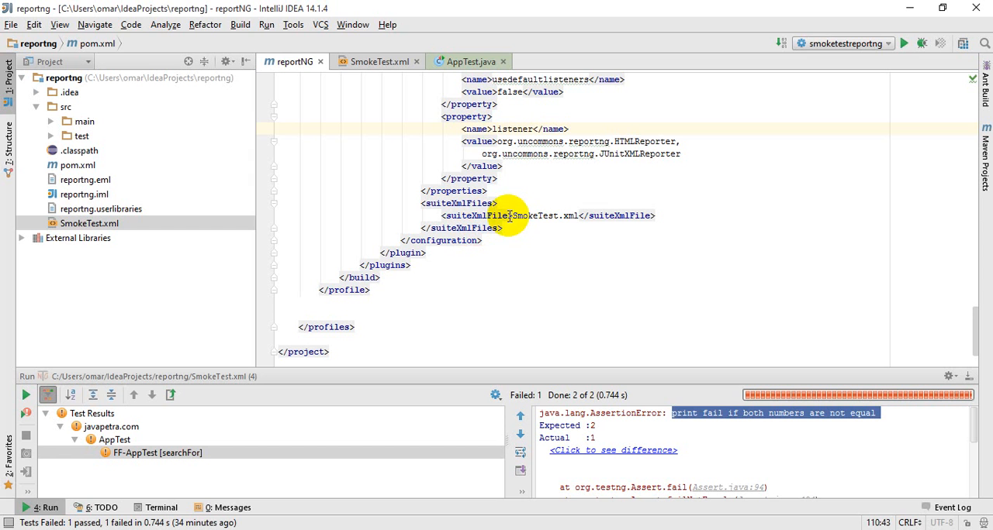
double_click(538, 215)
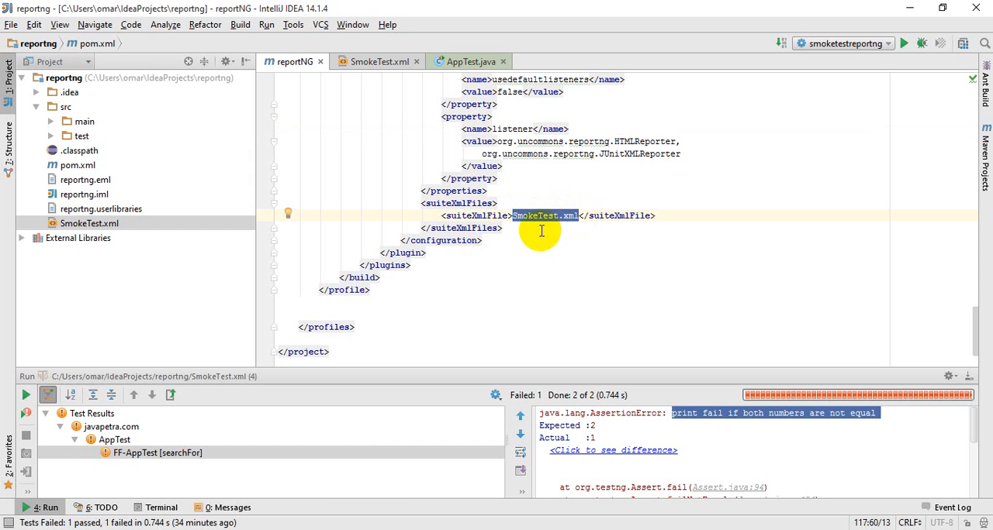
mouse_move(547, 216)
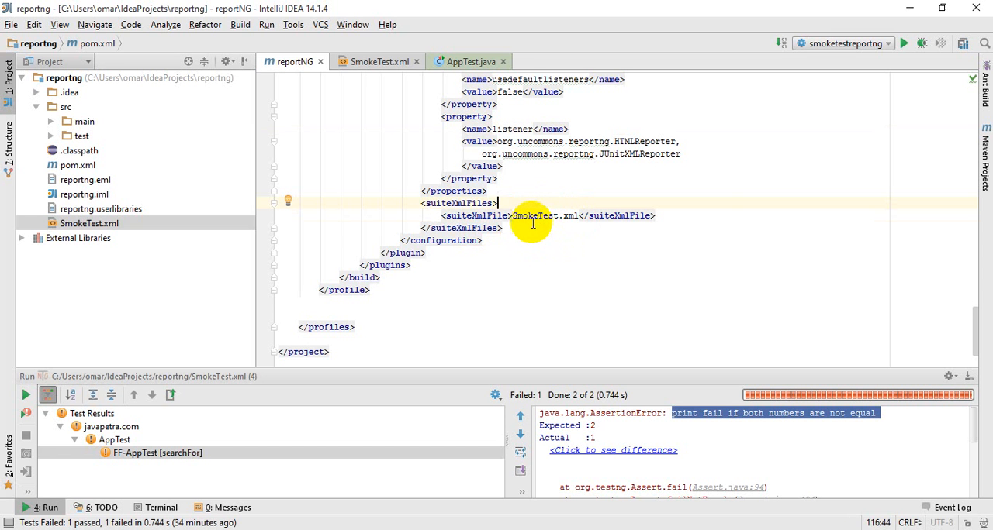
mouse_move(550, 215)
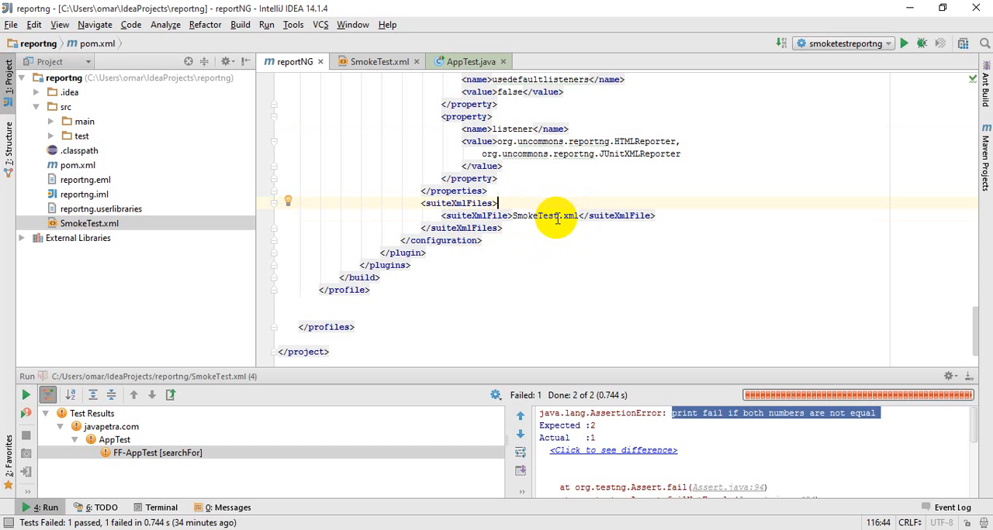
mouse_move(535, 223)
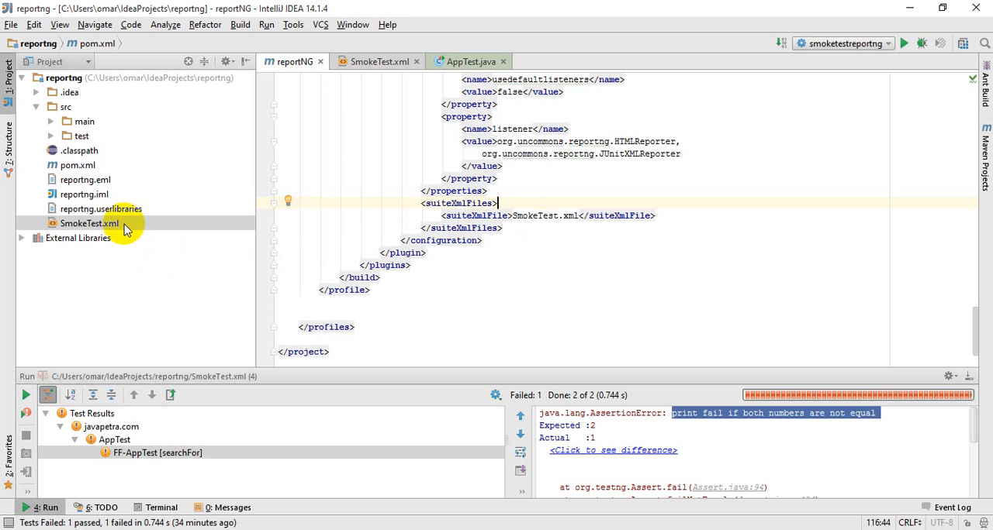
click(89, 223)
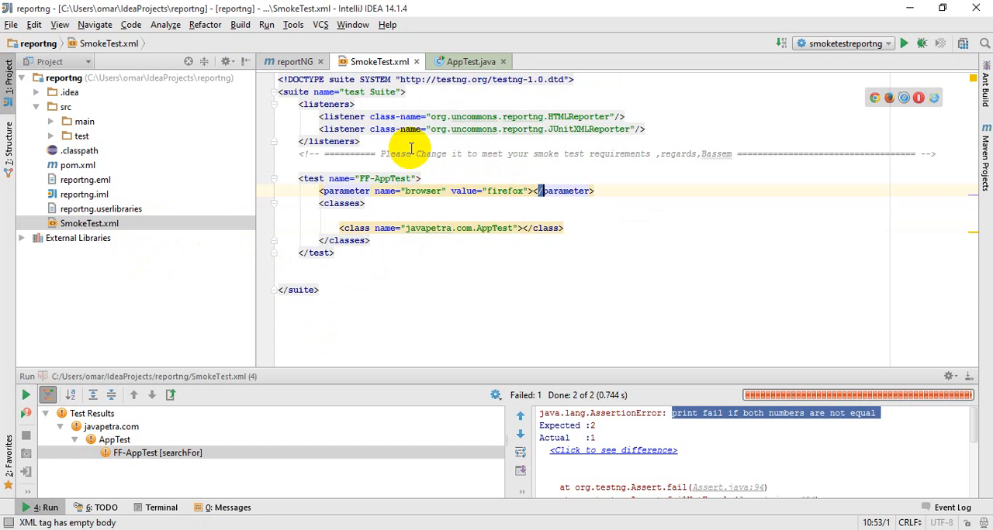
mouse_move(297, 104)
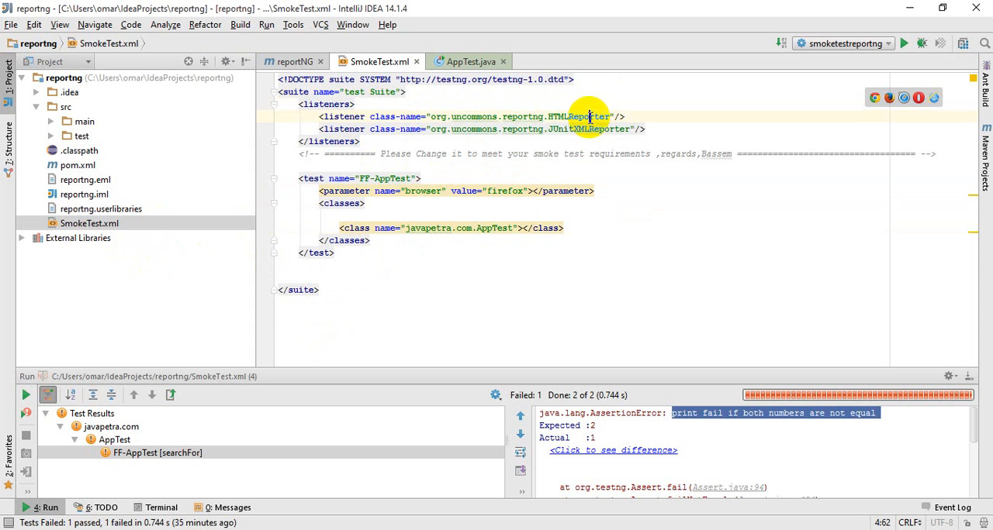
mouse_move(571, 129)
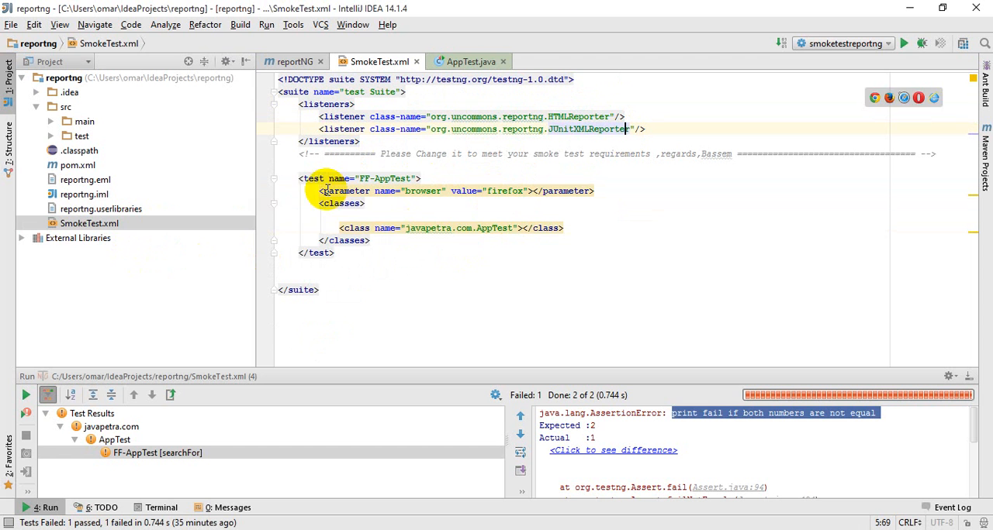
mouse_move(504, 216)
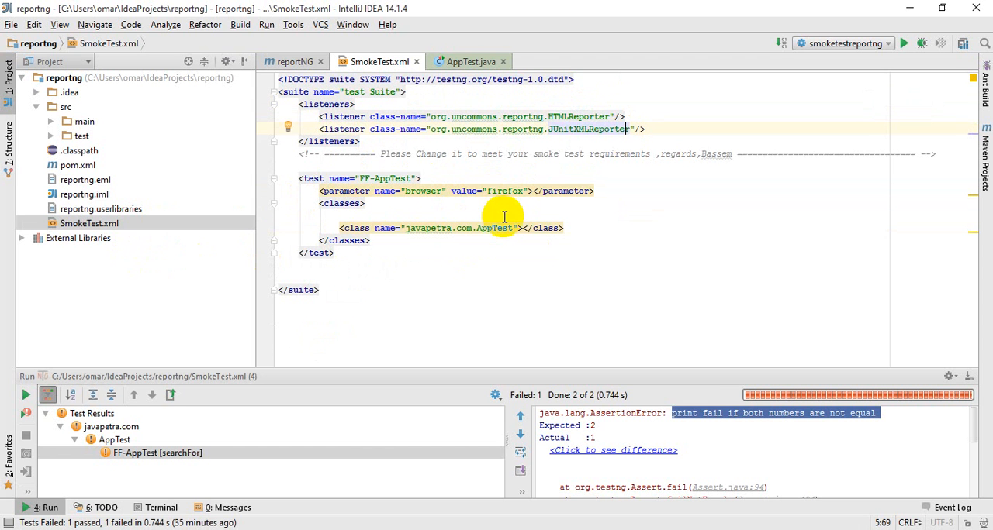
double_click(494, 228)
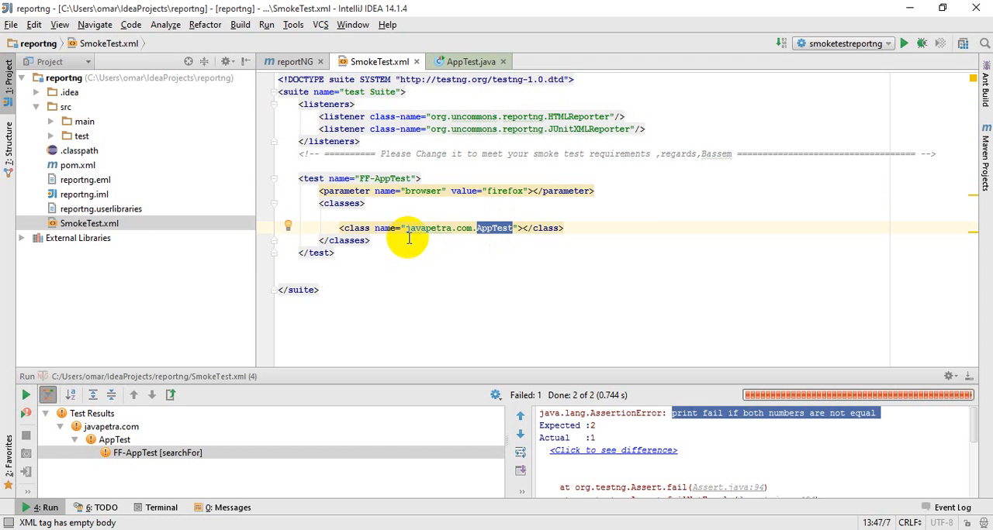
mouse_move(465, 228)
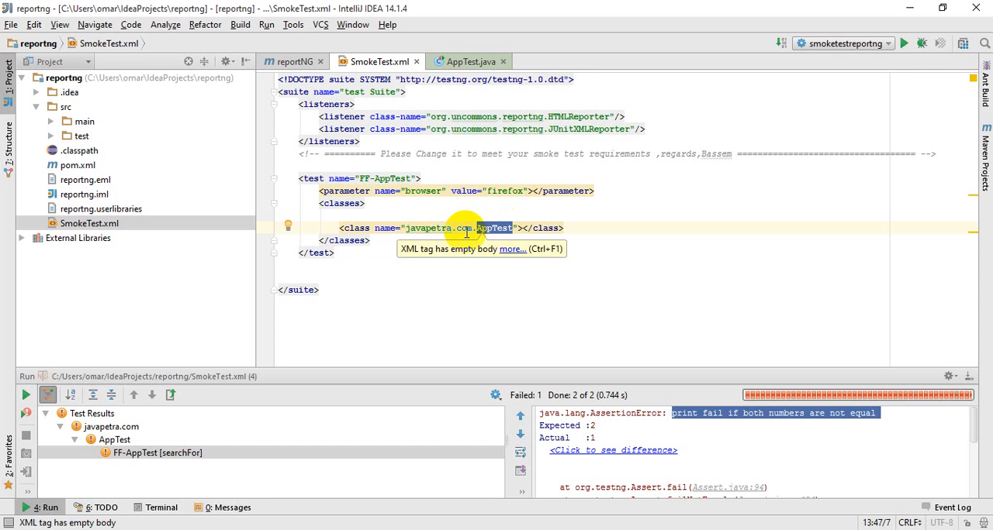
mouse_move(419, 238)
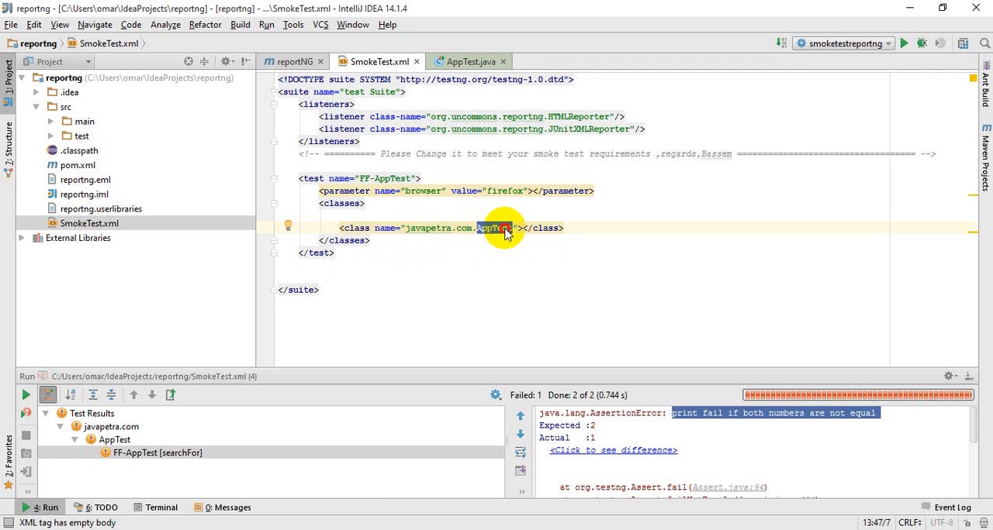
mouse_move(495, 228)
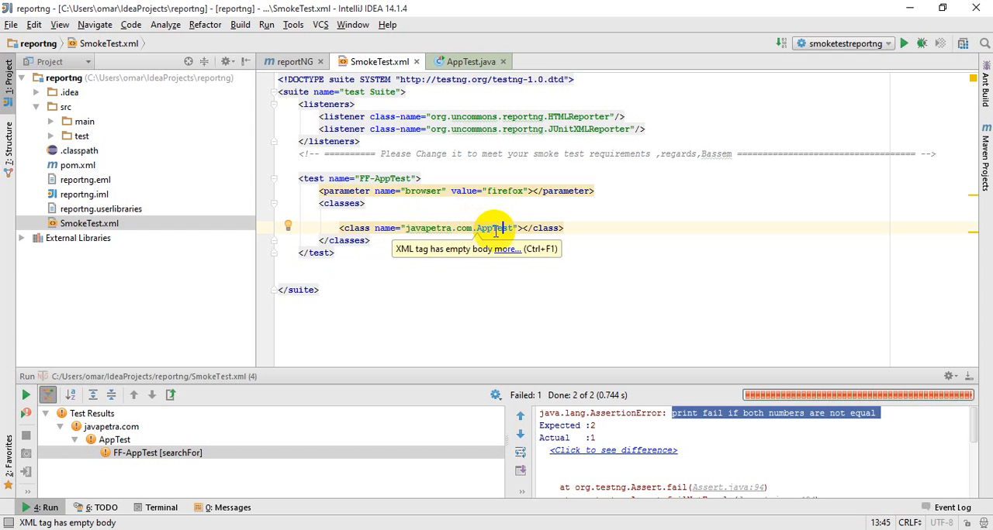
mouse_move(50, 141)
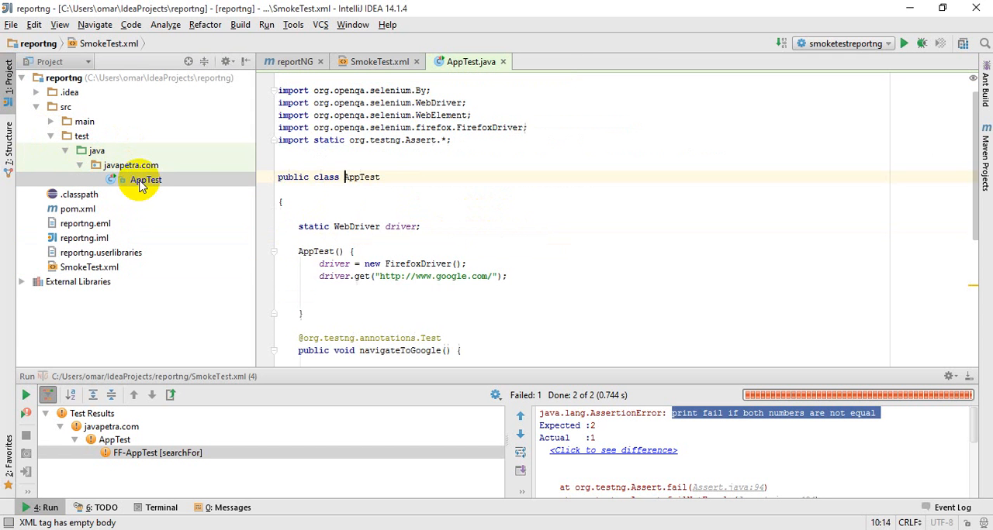
click(146, 179)
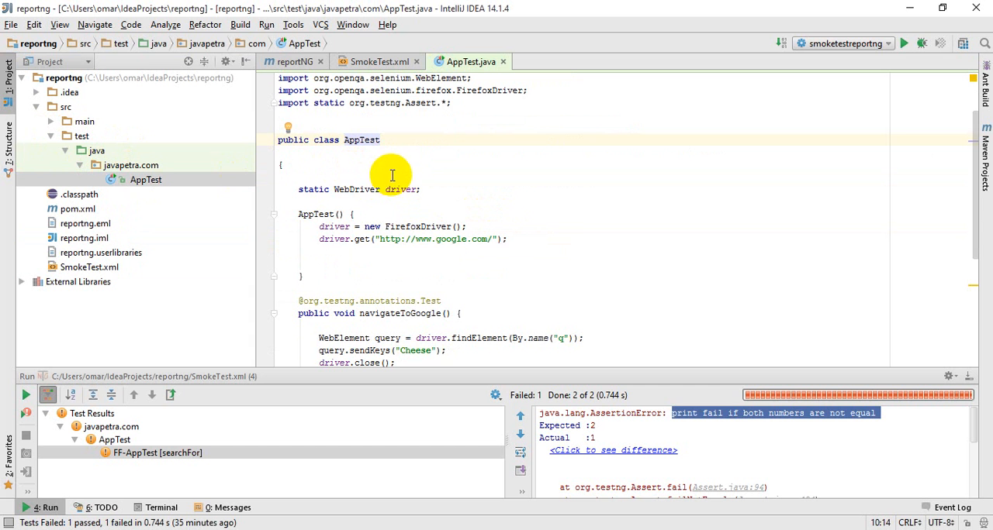
scroll(down, 3)
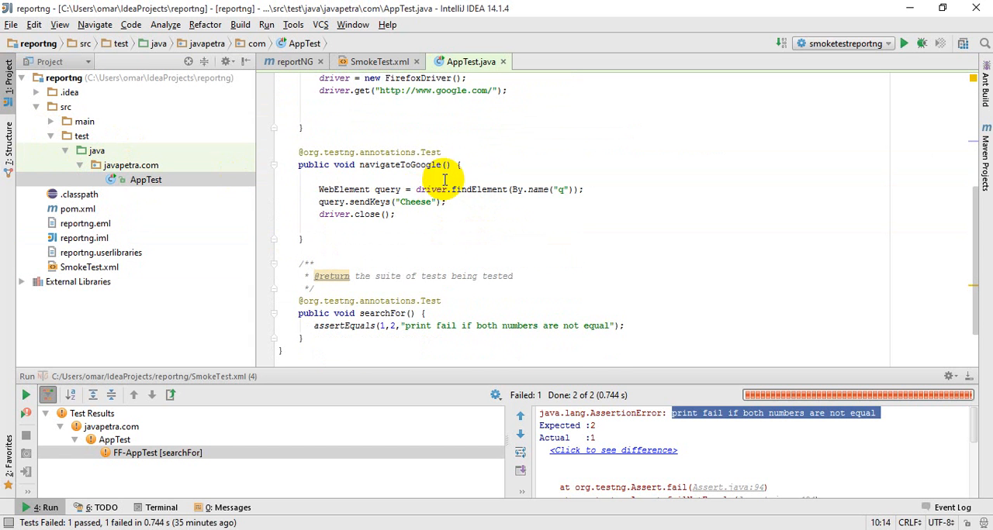
mouse_move(446, 174)
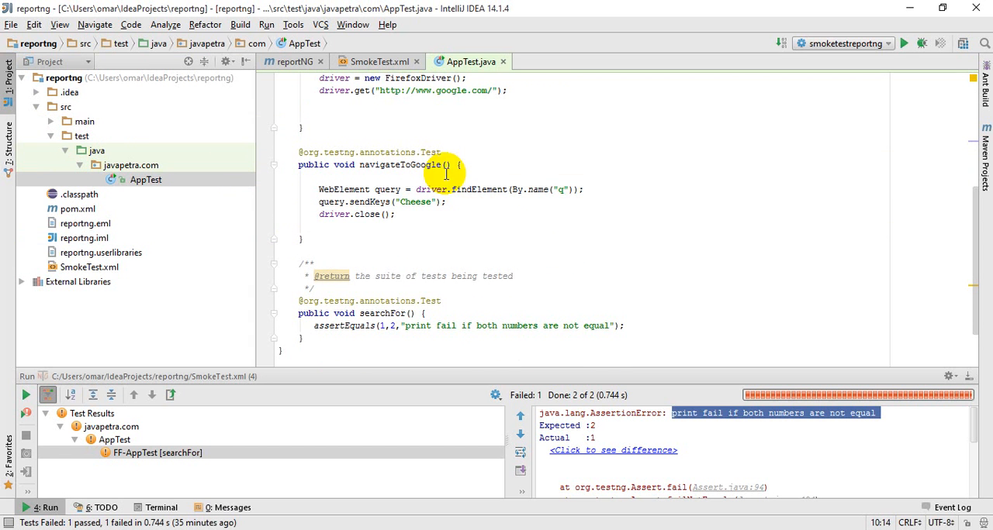
click(396, 314)
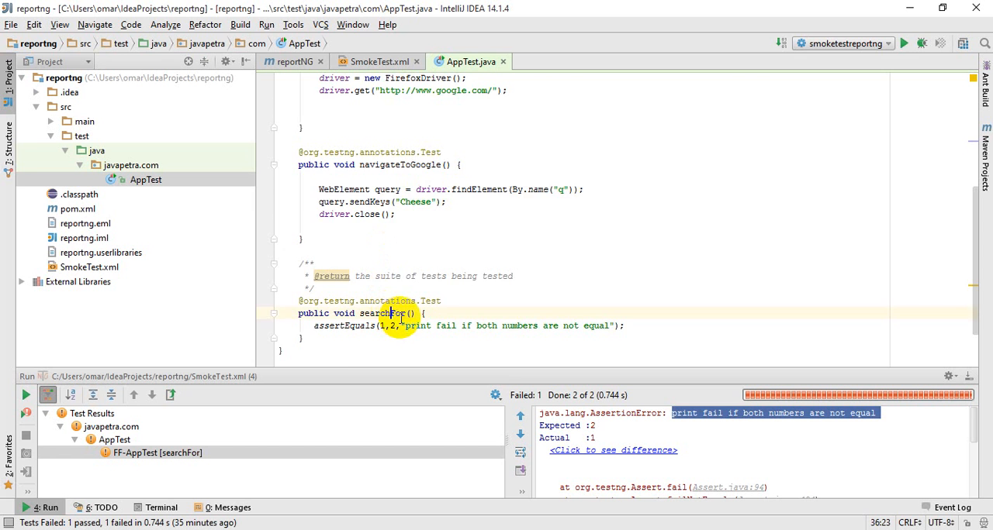
scroll(up, 3)
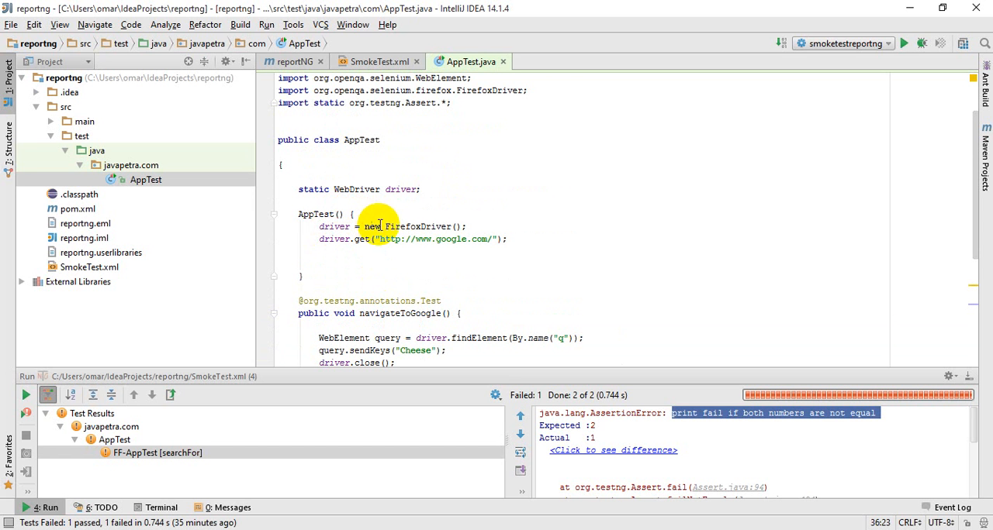
mouse_move(399, 232)
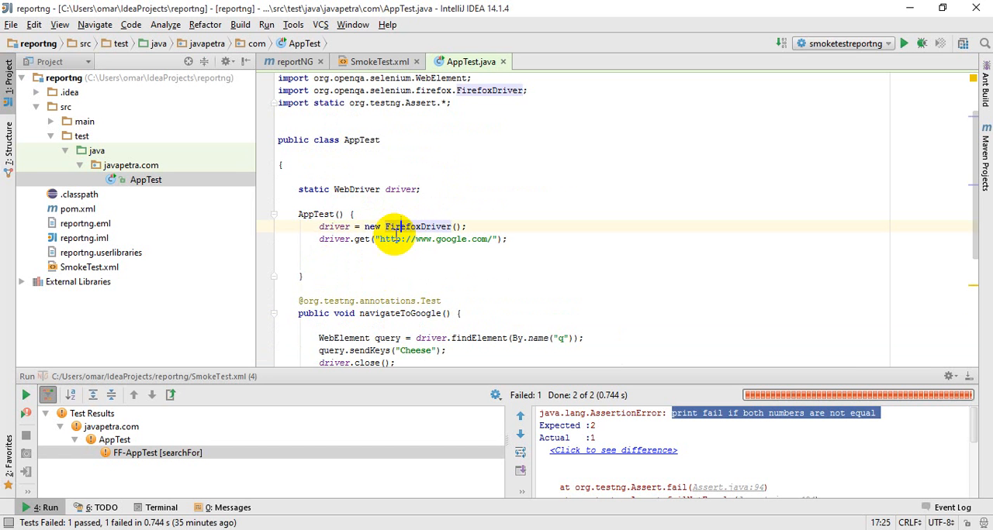
scroll(down, 3)
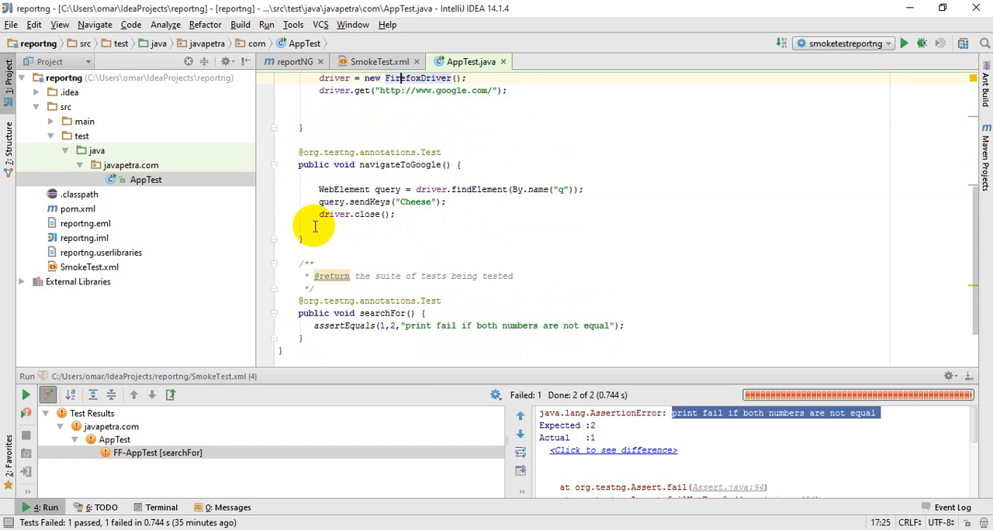
mouse_move(86, 275)
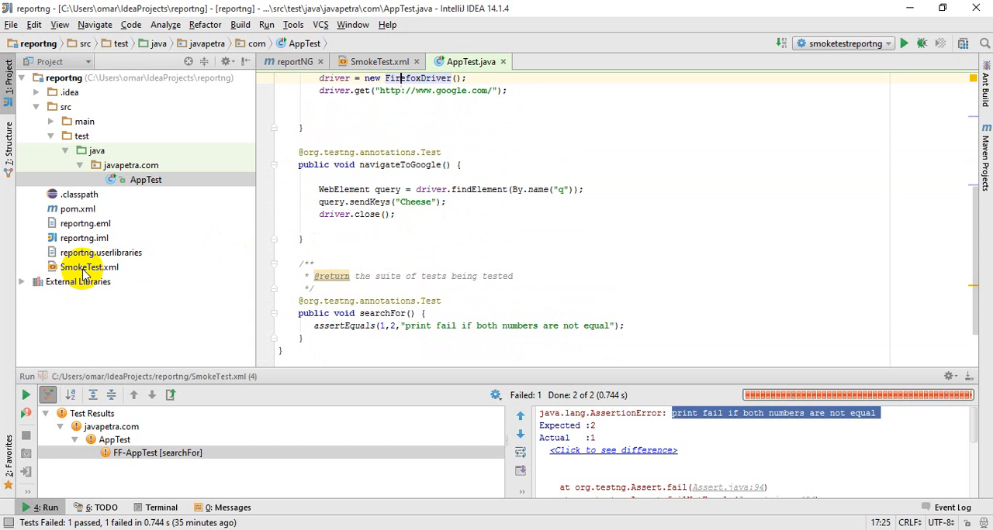
click(88, 267)
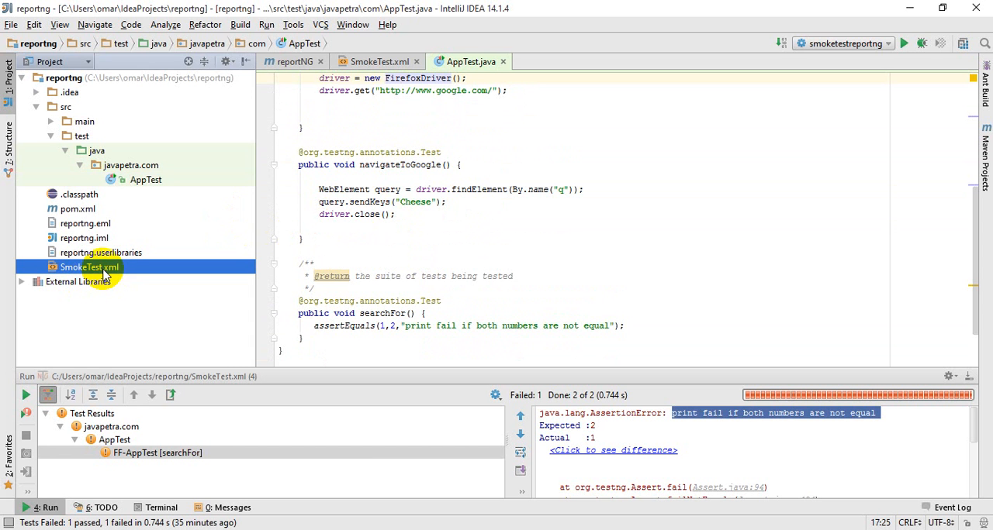
- Rerun the SmokeTest.xml suite, generating the target and test-output folders
right_click(82, 266)
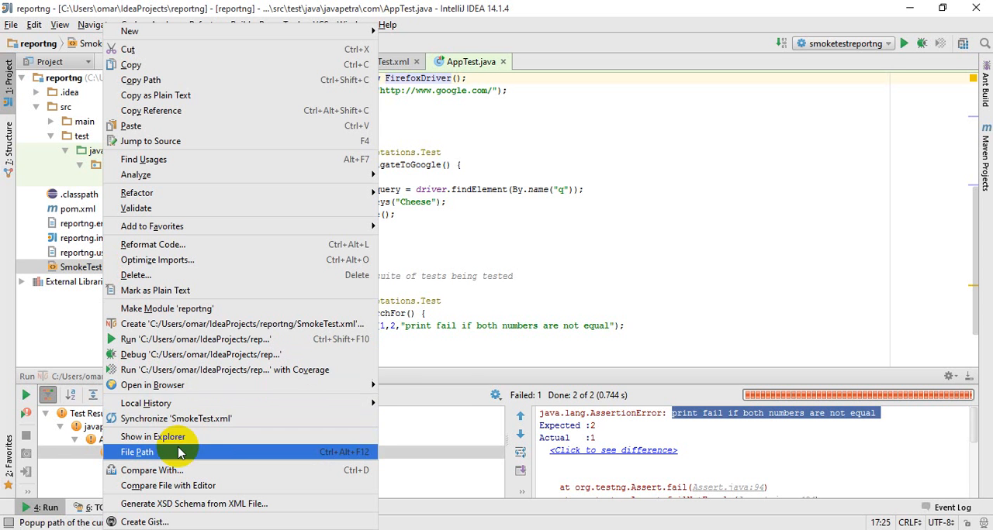
mouse_move(179, 338)
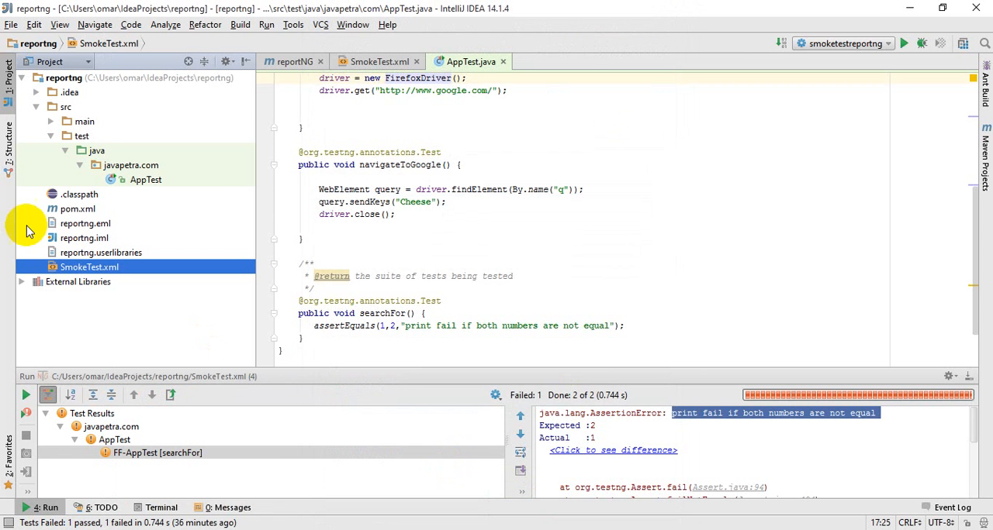
right_click(88, 266)
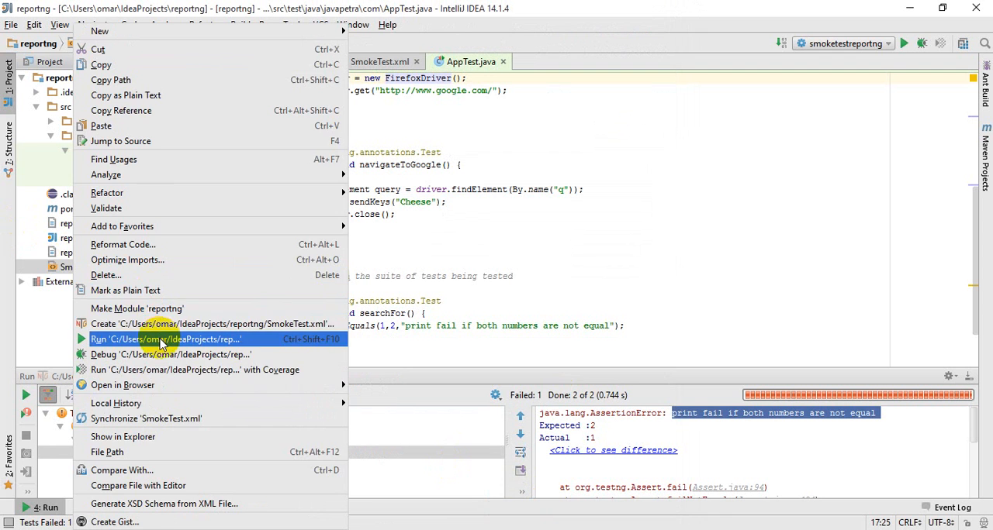
click(164, 339)
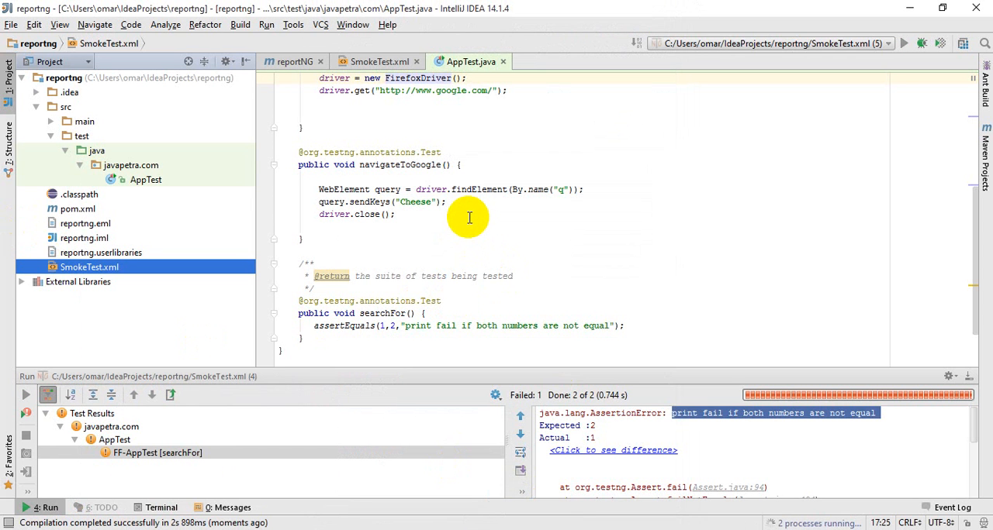
click(903, 43)
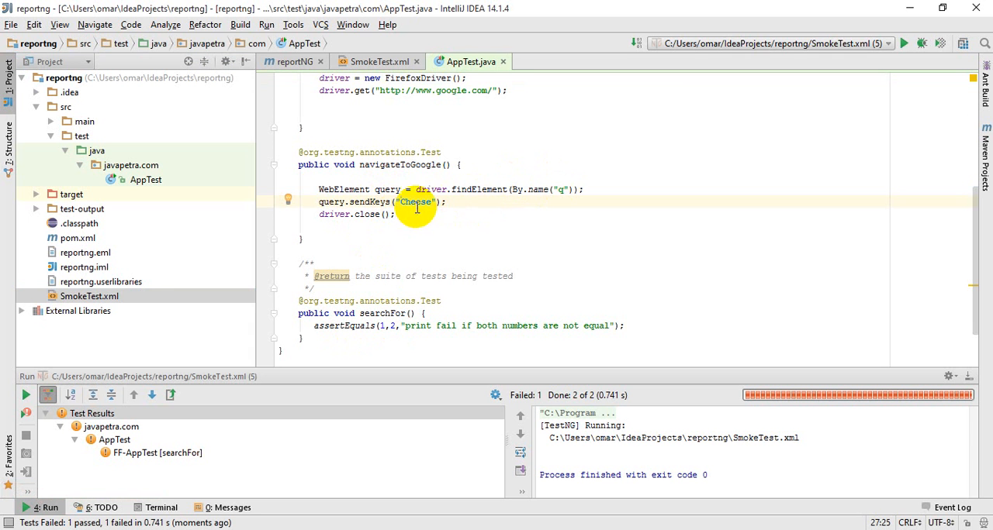
- Highlight the assertEquals message in AppTest and show the matching searchFor failure details
scroll(down, 3)
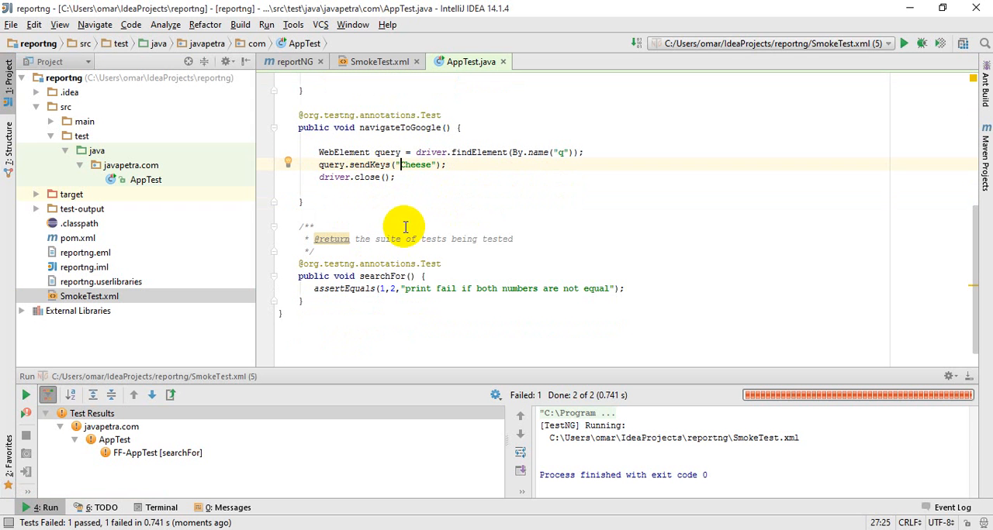
scroll(up, 3)
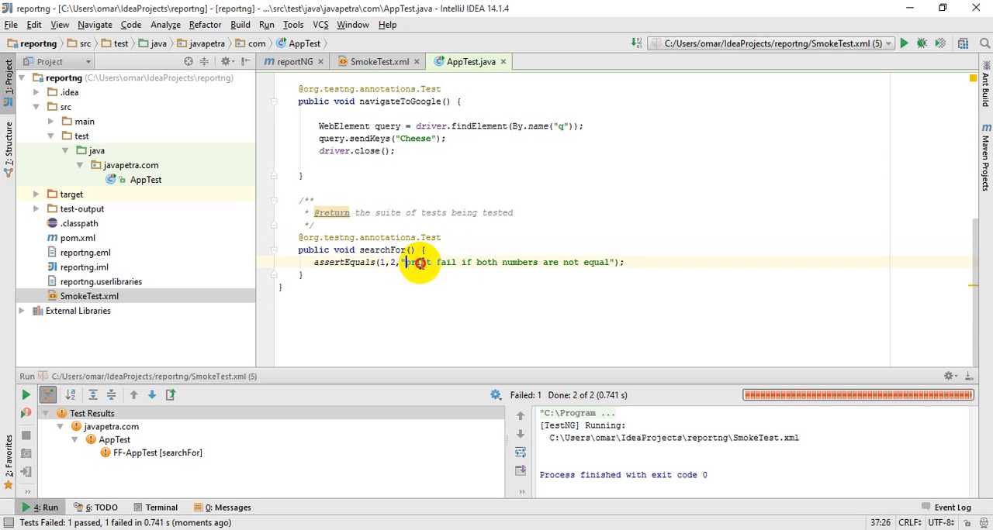
drag(418, 262, 613, 262)
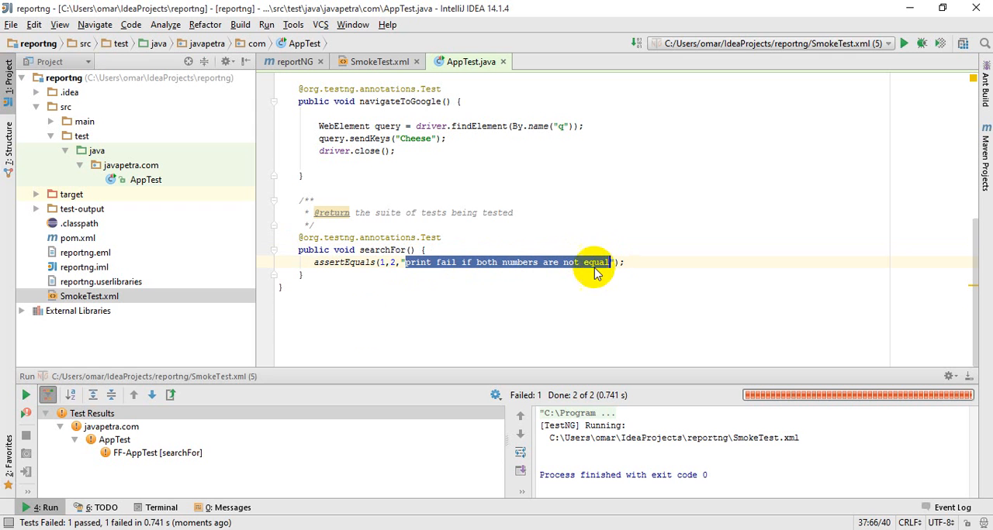
click(158, 453)
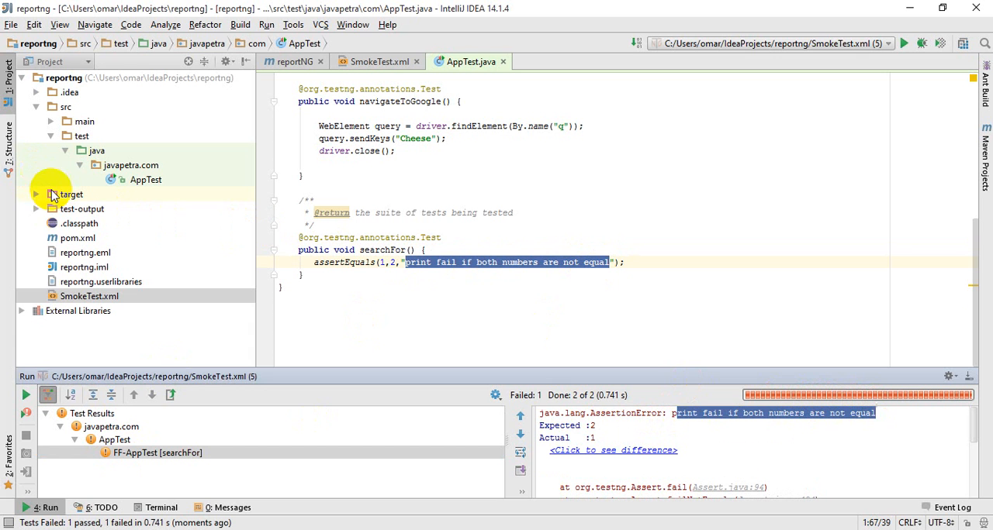
- Expand test-output > html and open the ReportNG index.html in the browser
click(82, 208)
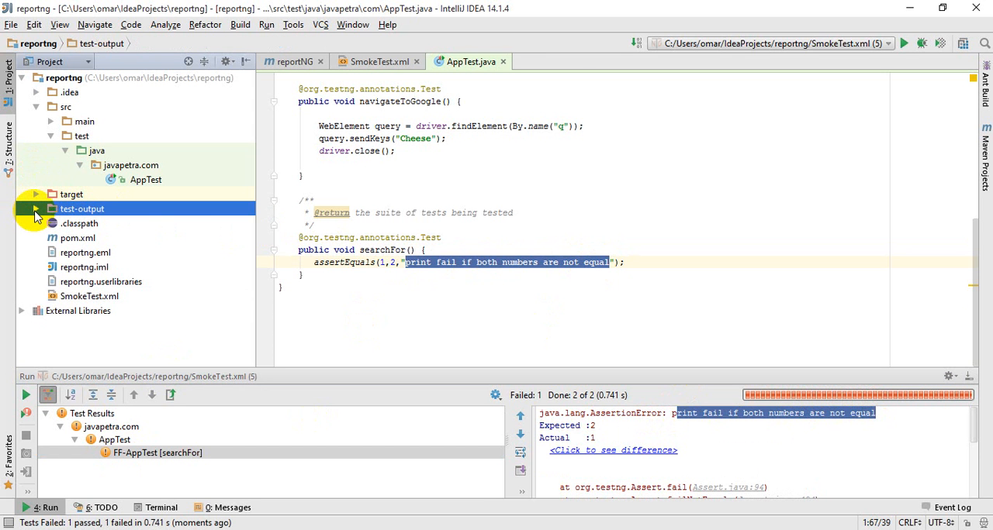
click(35, 208)
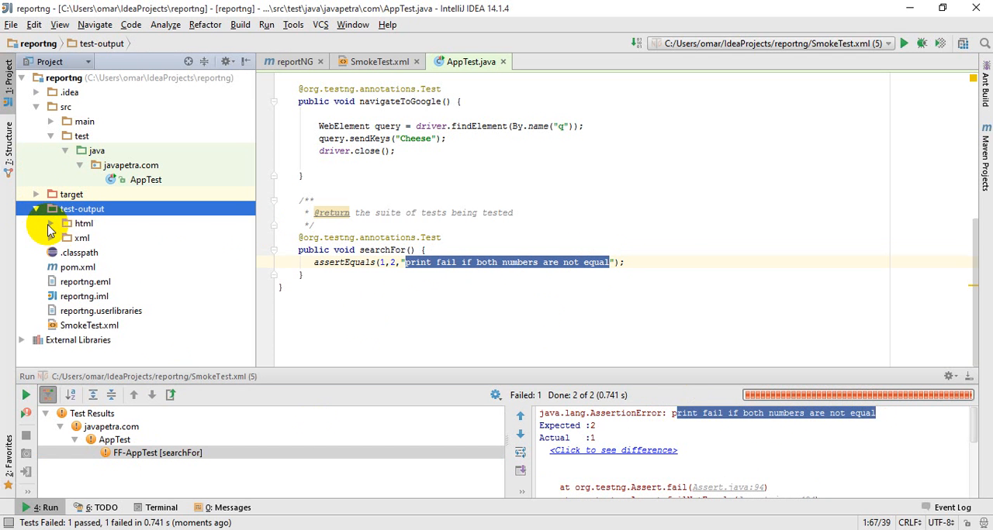
click(50, 223)
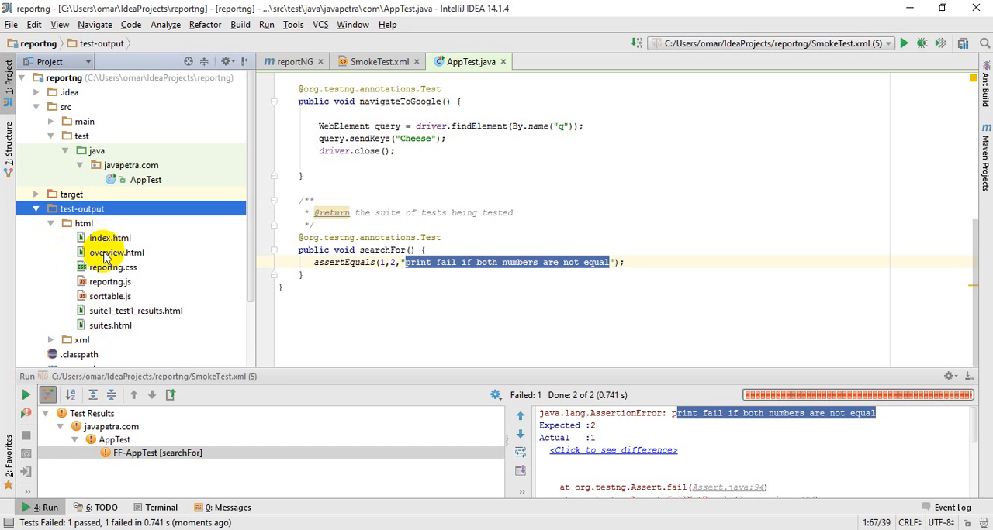
right_click(110, 238)
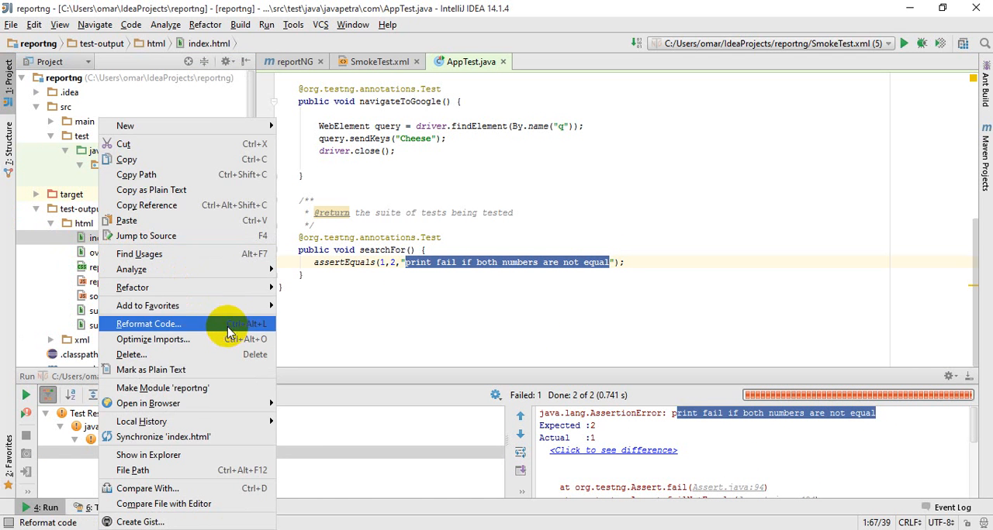
mouse_move(283, 404)
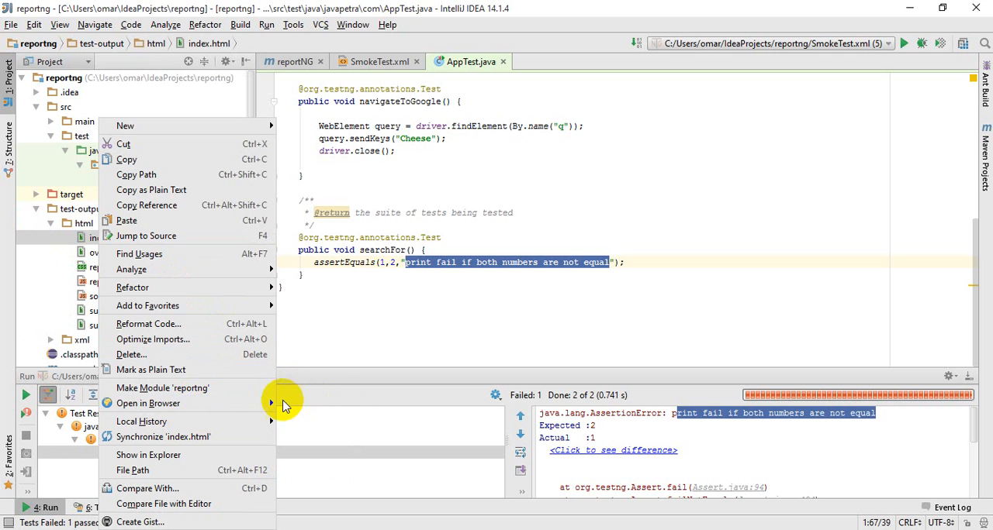
click(148, 403)
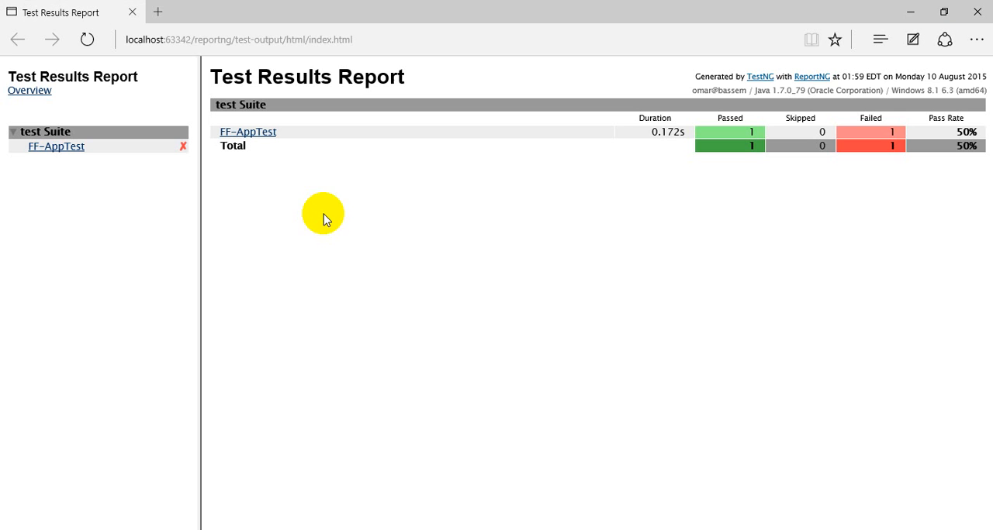
mouse_move(791, 147)
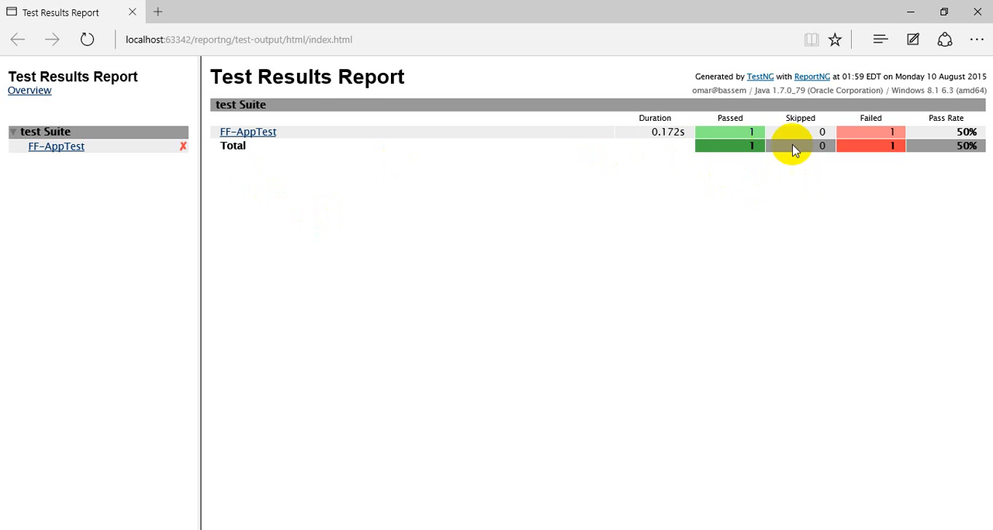
mouse_move(55, 146)
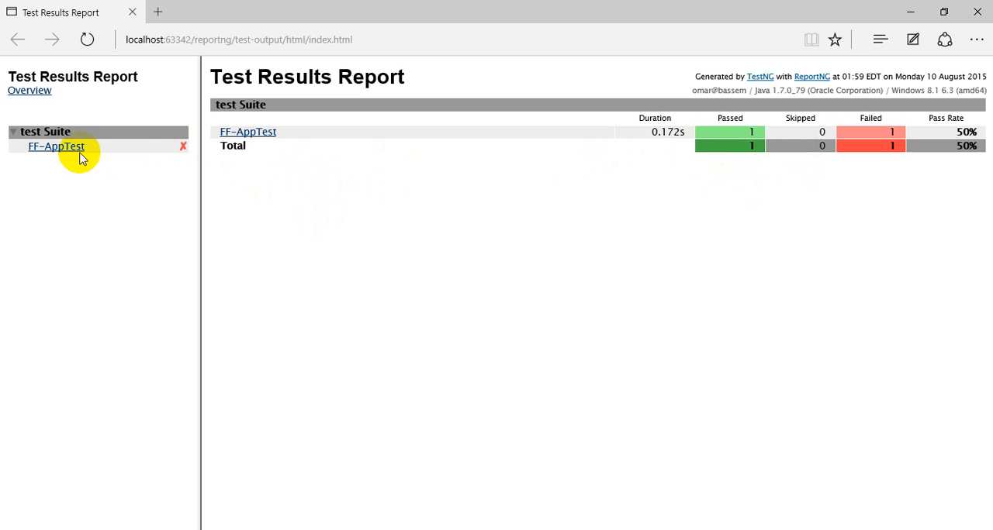
mouse_move(884, 172)
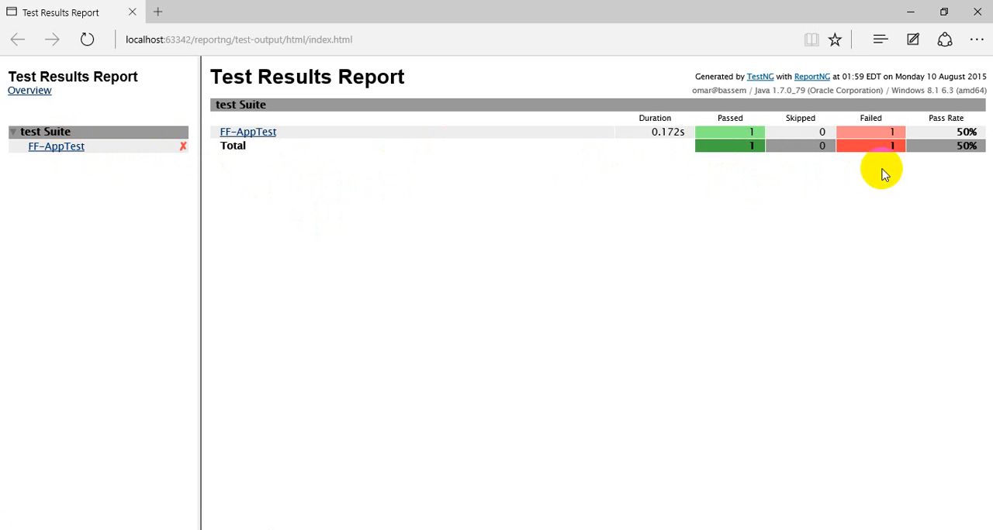
mouse_move(886, 142)
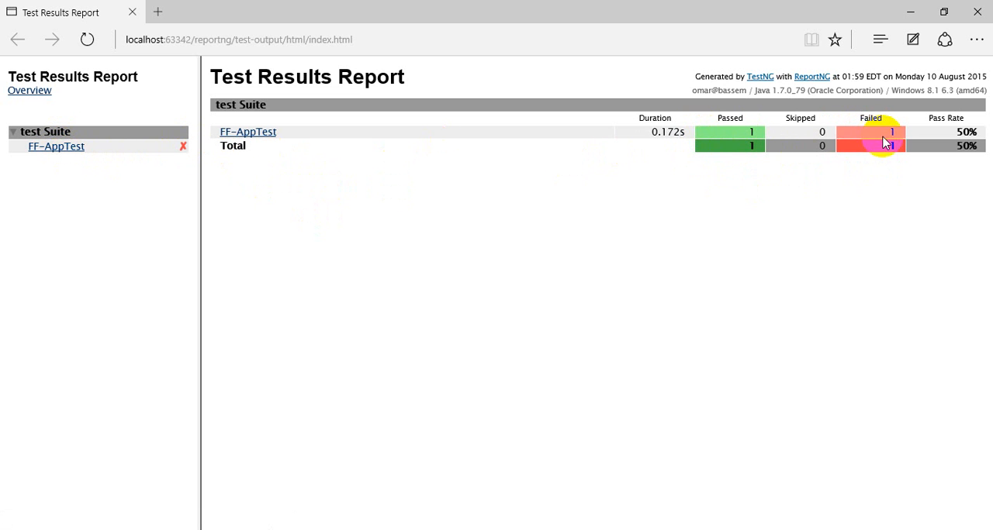
- Show the FF-AppTest report page and expand the searchFor AssertionError stack trace
click(248, 131)
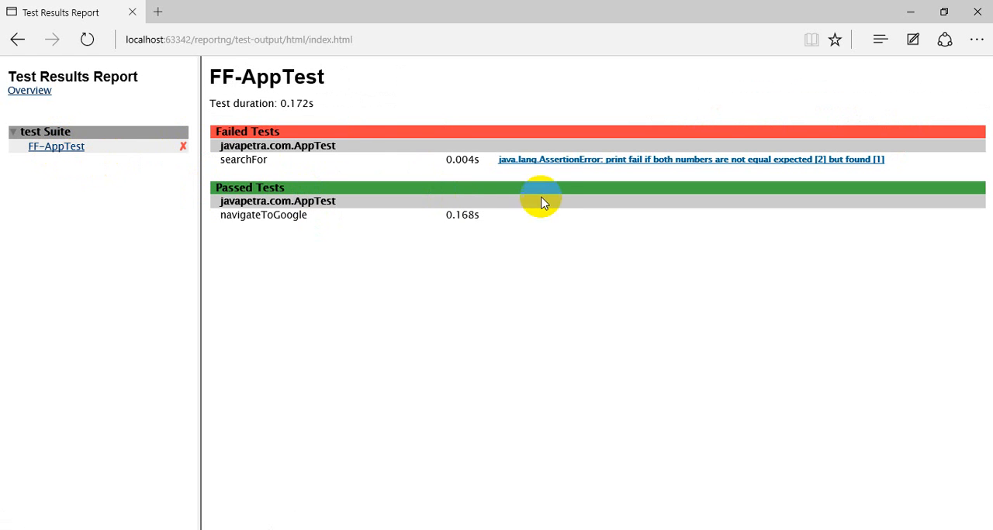
mouse_move(655, 159)
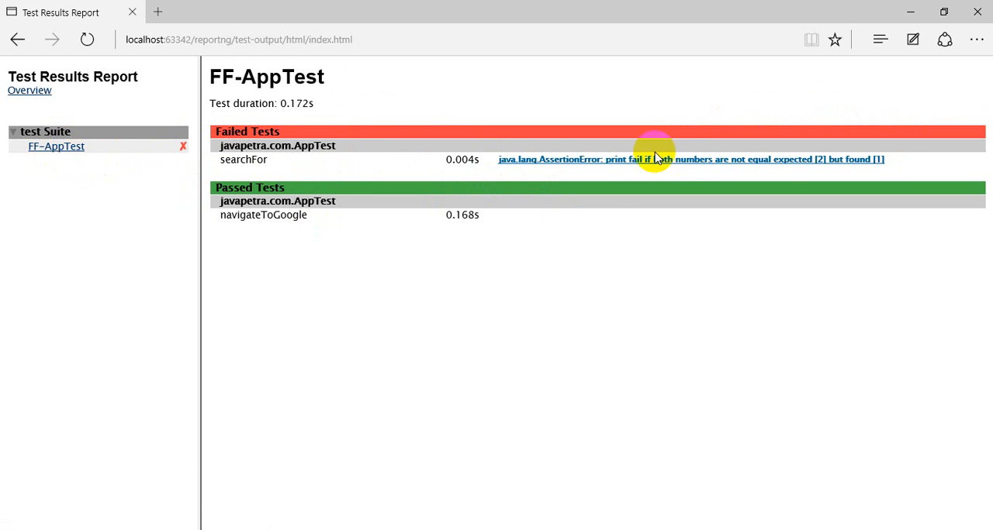
mouse_move(617, 163)
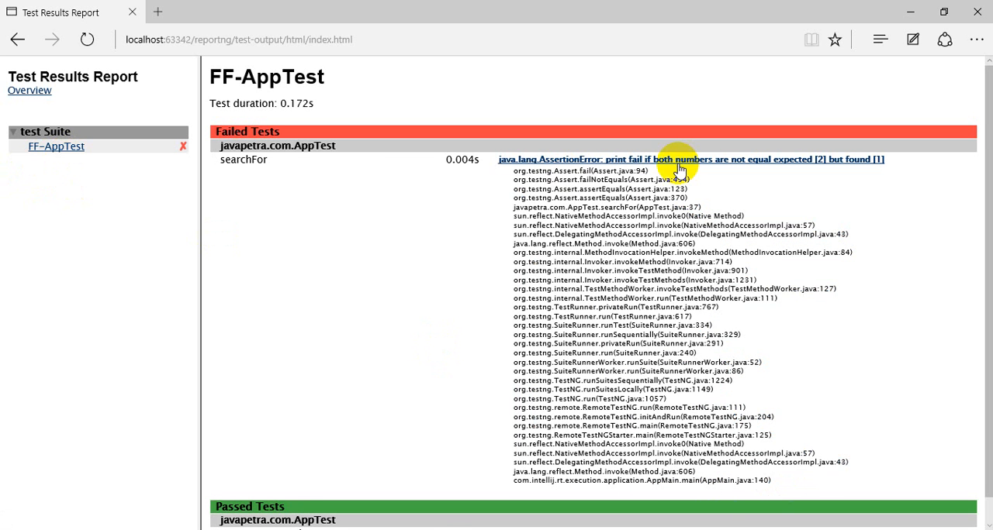
click(690, 159)
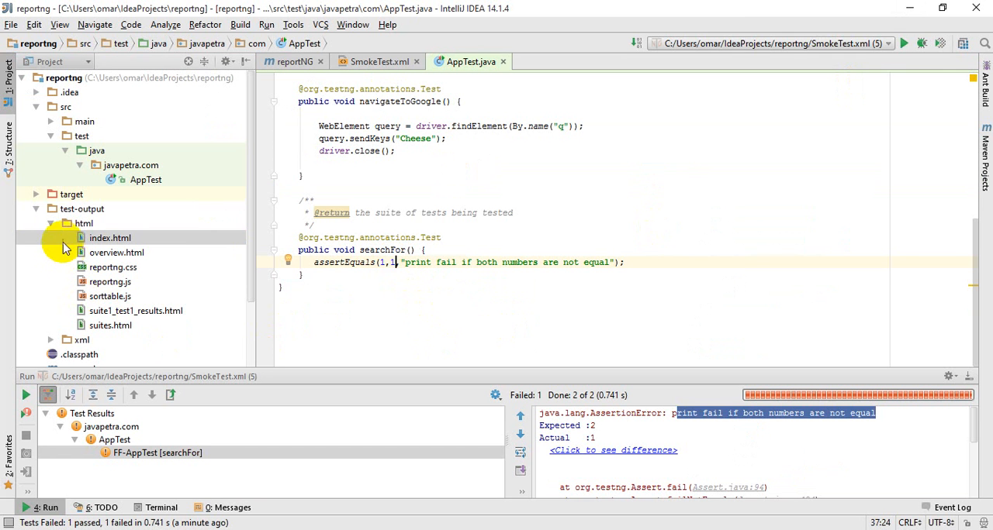
- Delete the target and test-output folders from the reportNG project
click(36, 209)
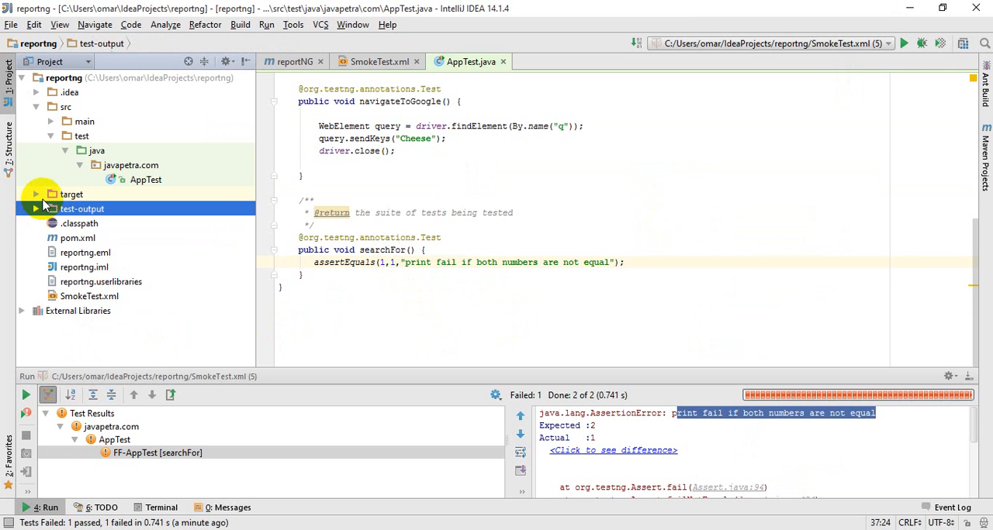
key(Delete)
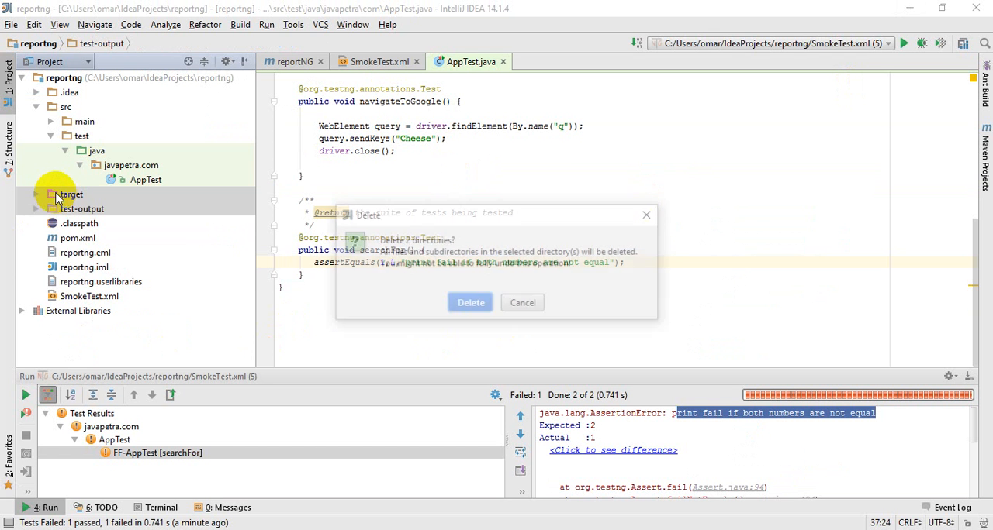
click(470, 303)
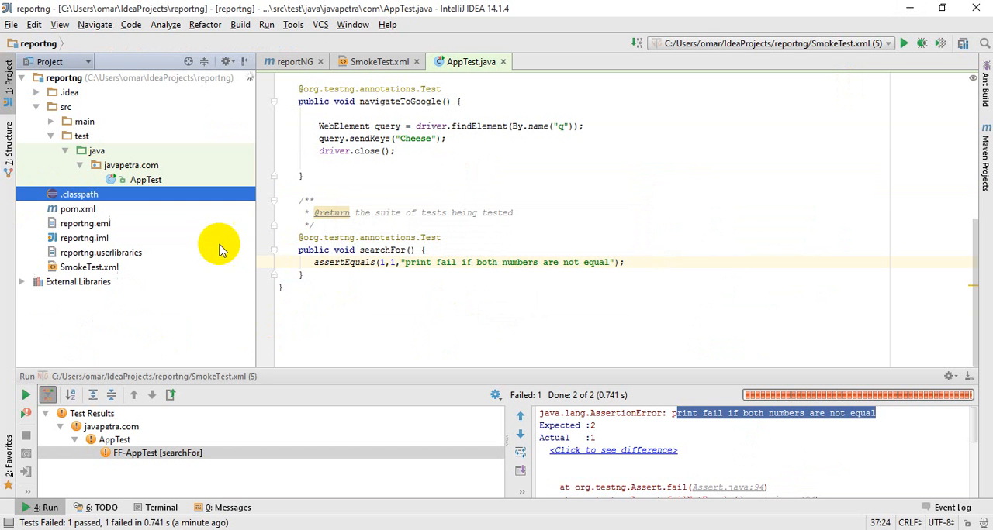
click(88, 266)
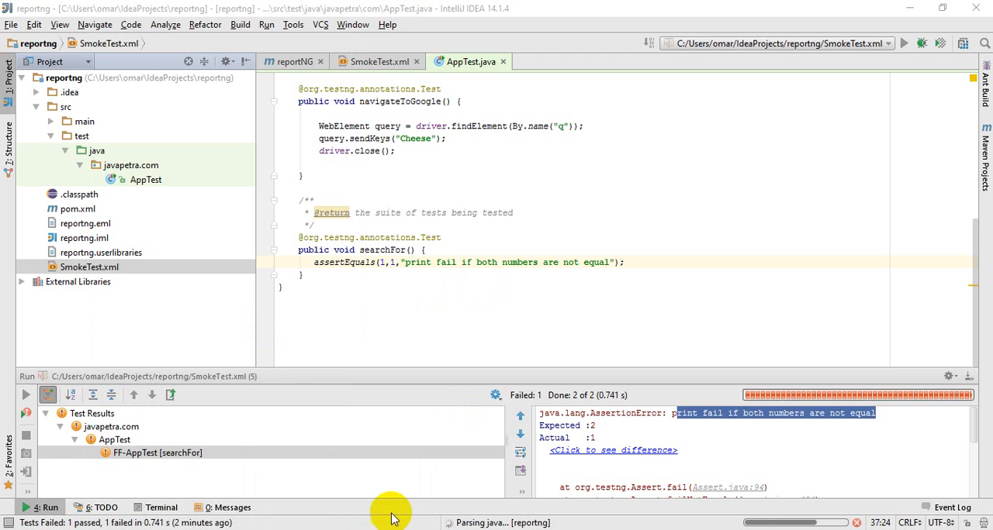
mouse_move(456, 241)
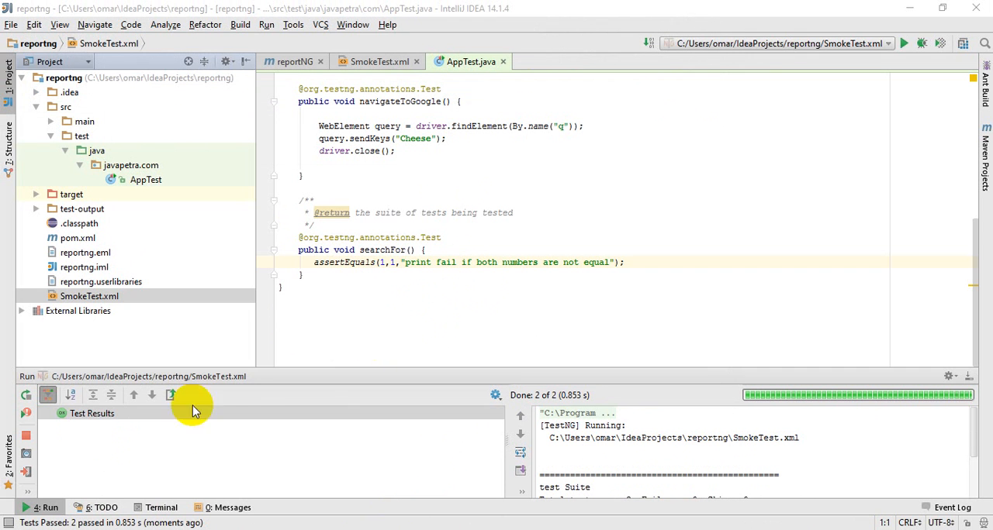
- Open the rerun's test-output/html/index.html report in the browser
click(92, 414)
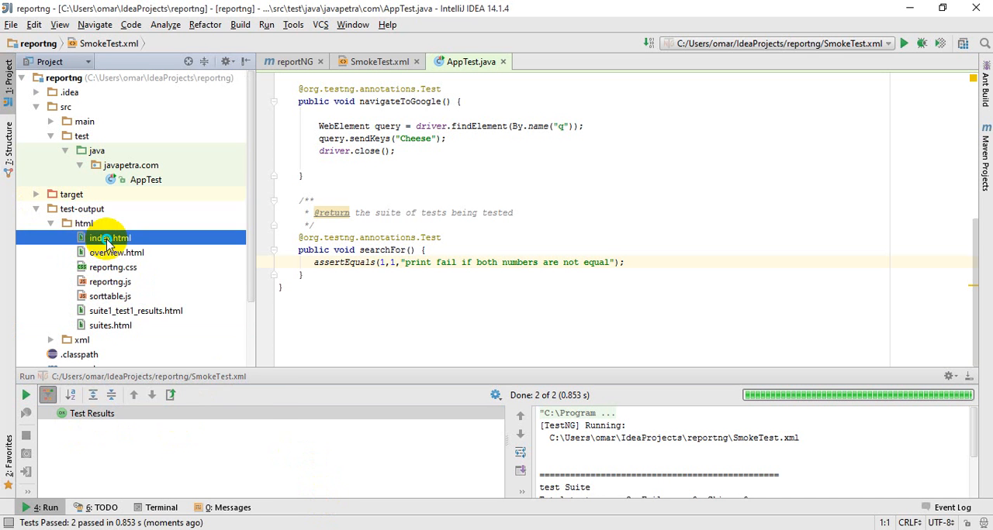
right_click(109, 238)
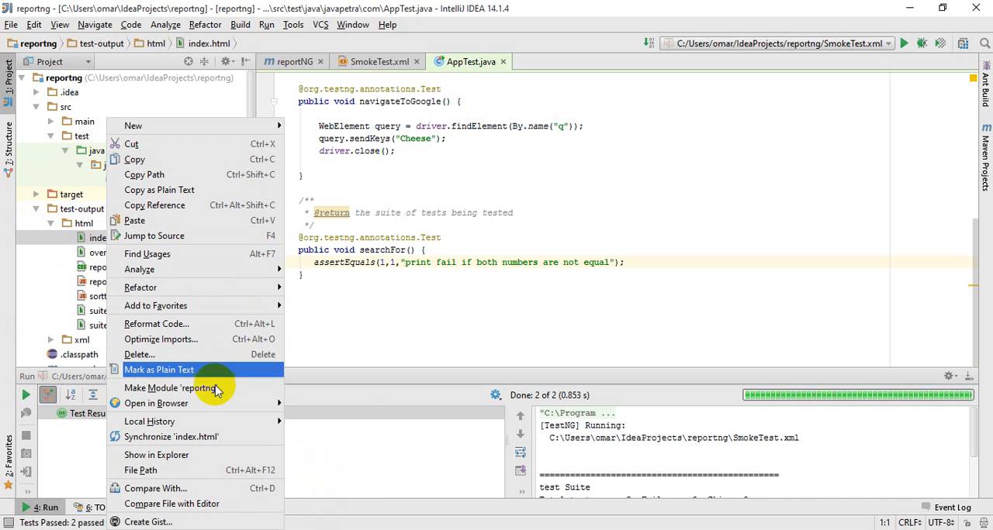
click(155, 403)
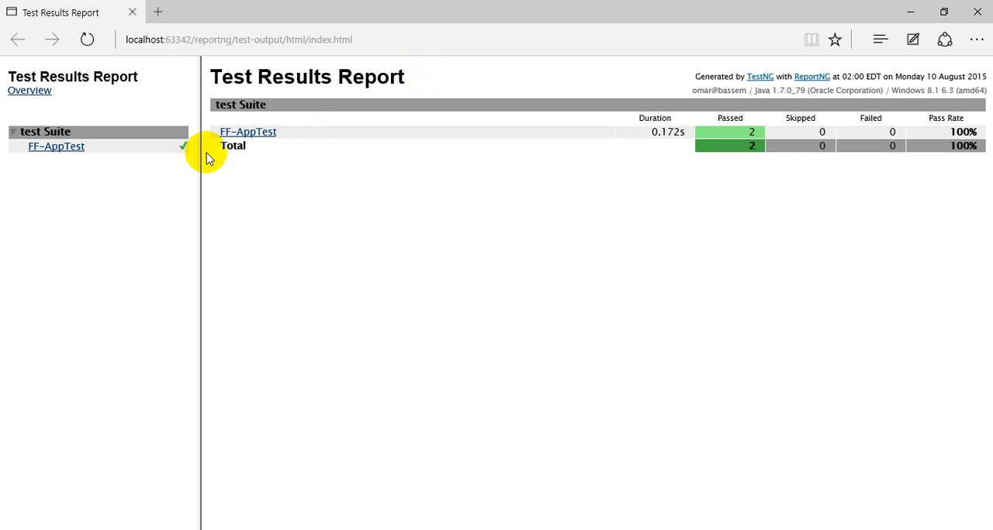
mouse_move(214, 170)
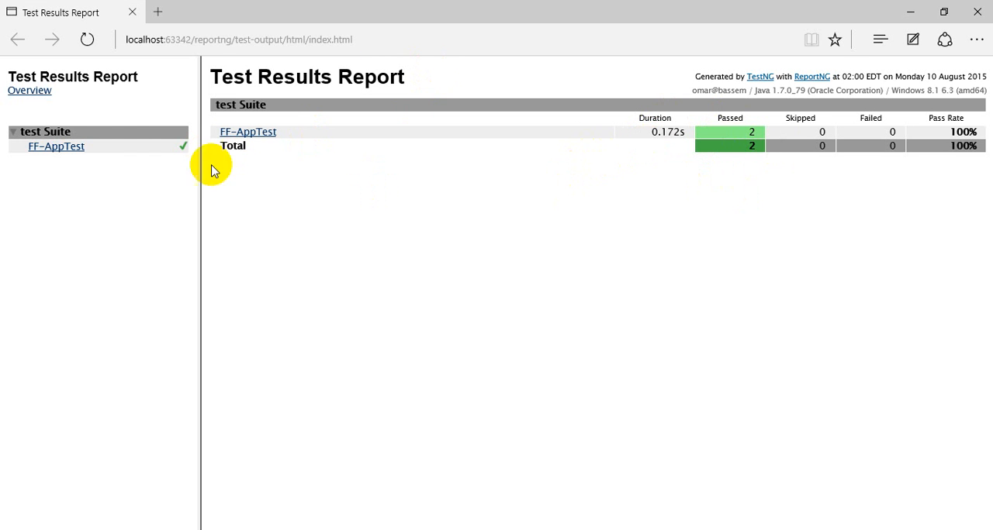
mouse_move(56, 147)
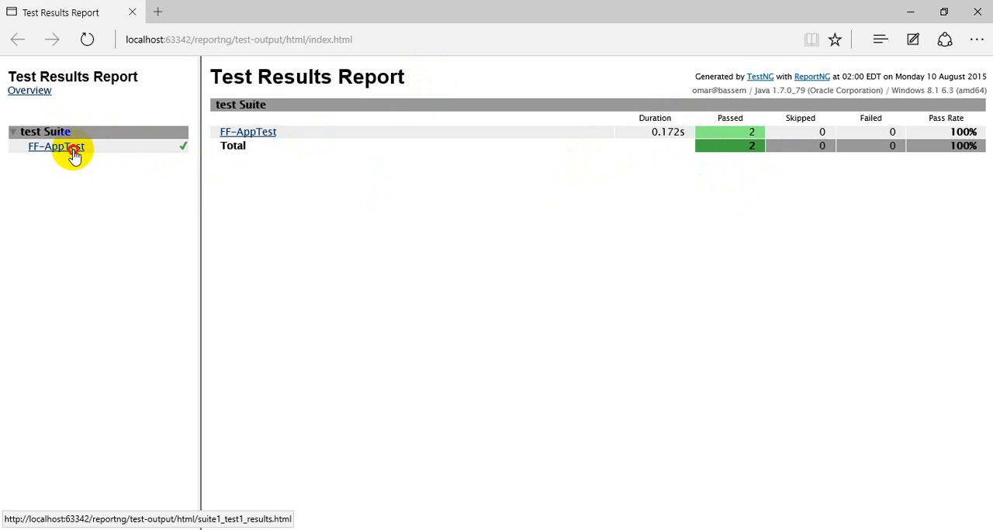
click(56, 147)
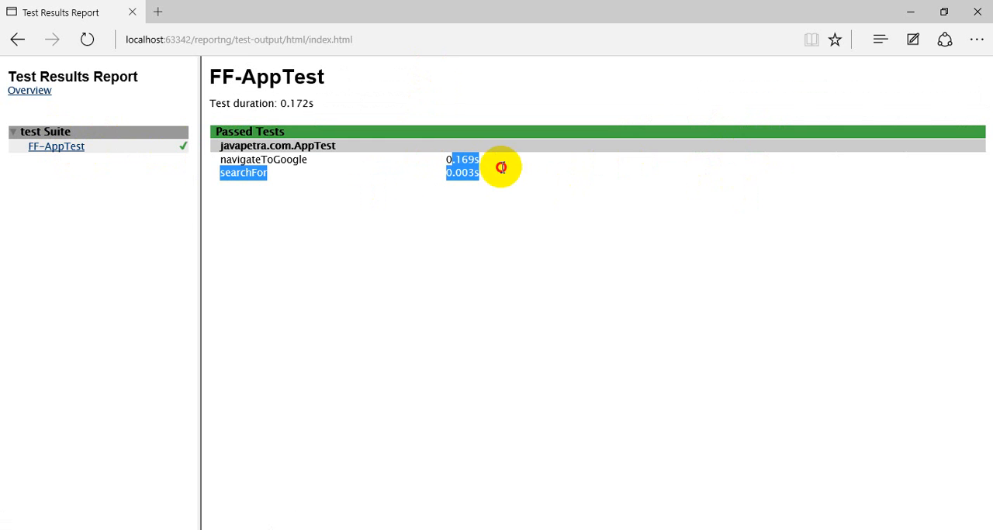
click(29, 90)
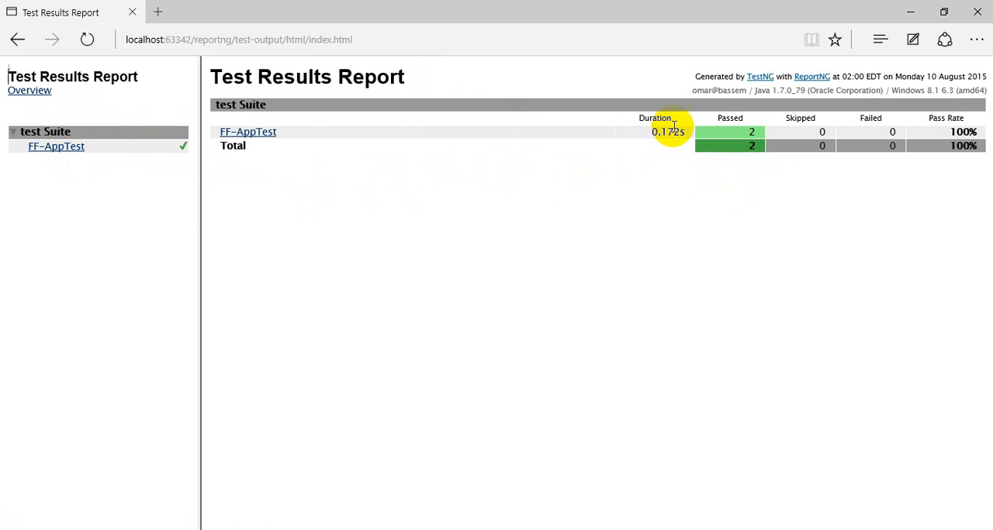
mouse_move(686, 128)
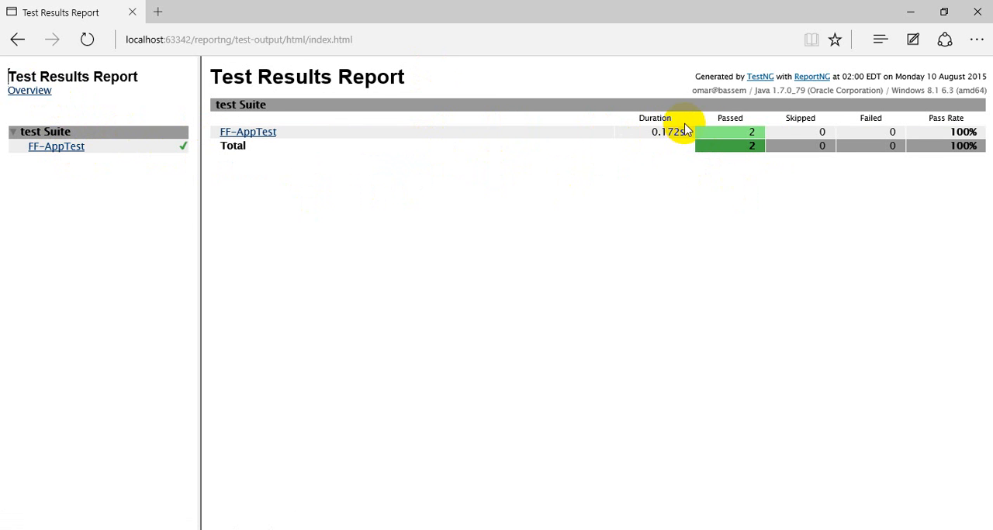
mouse_move(574, 203)
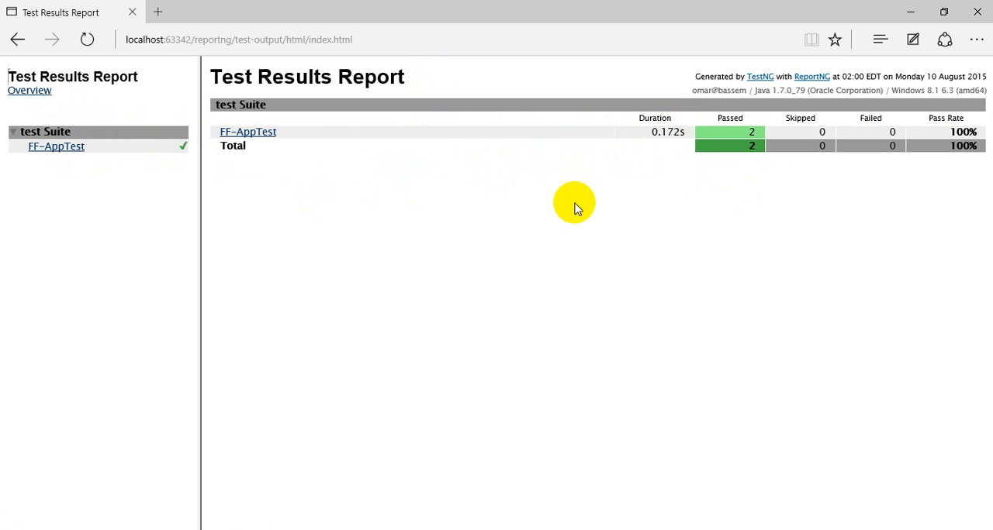
mouse_move(197, 159)
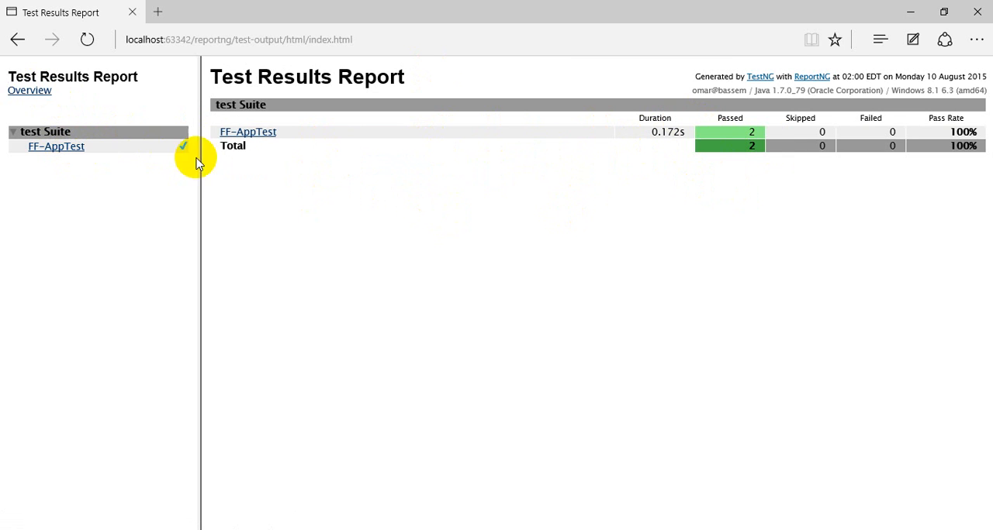
mouse_move(557, 151)
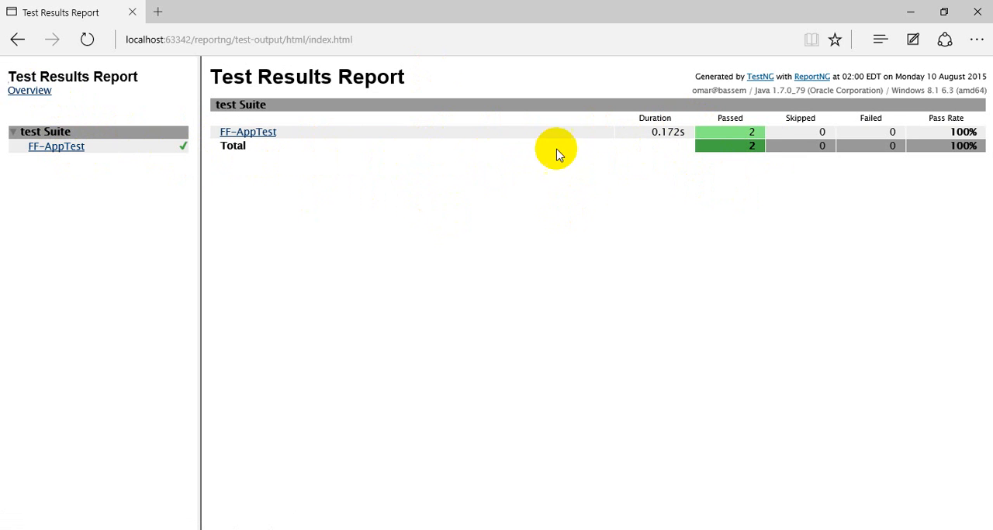
mouse_move(744, 155)
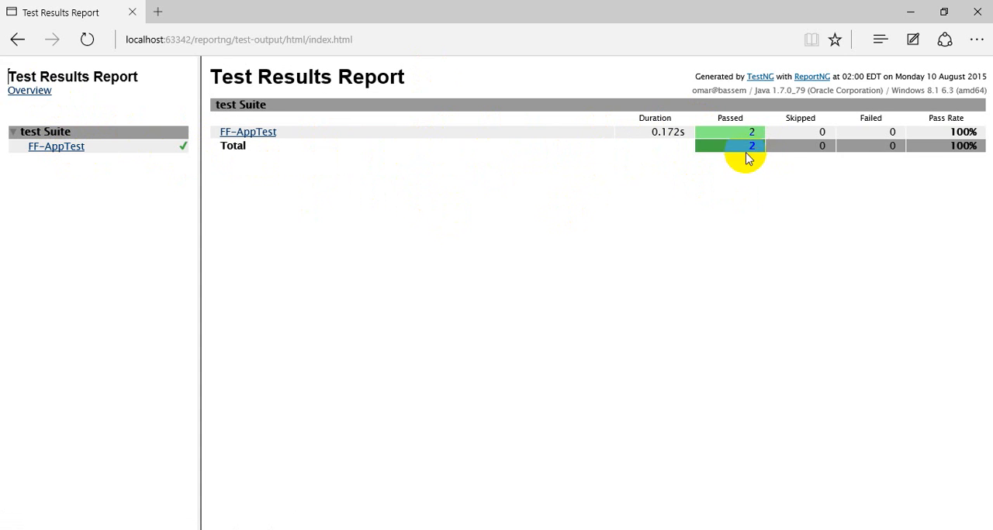
mouse_move(256, 155)
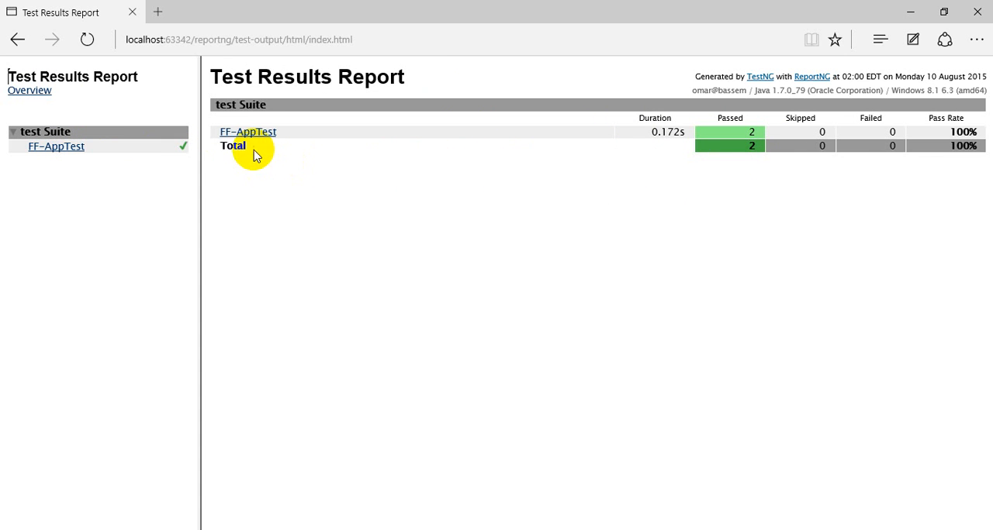
mouse_move(244, 159)
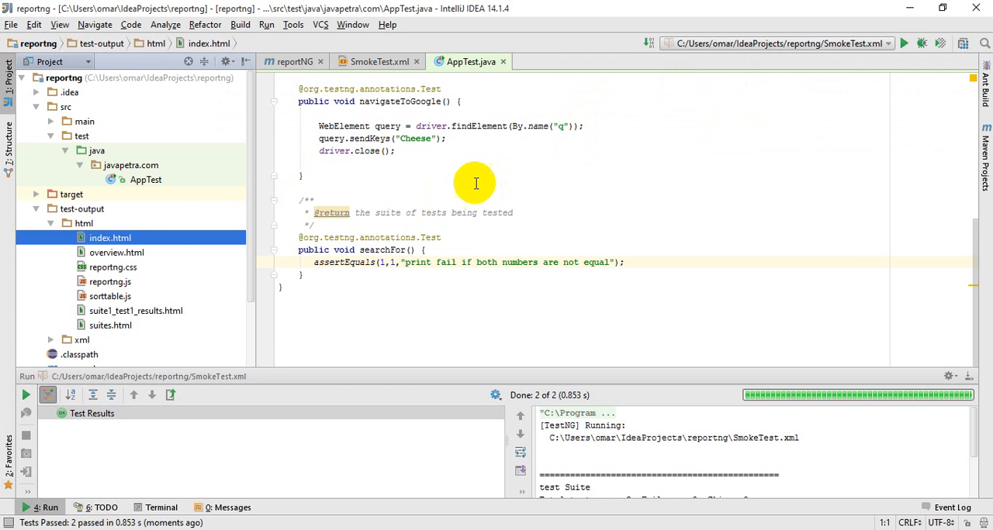
- Select smoketestreporting as the active Maven run configuration in the toolbar
scroll(up, 3)
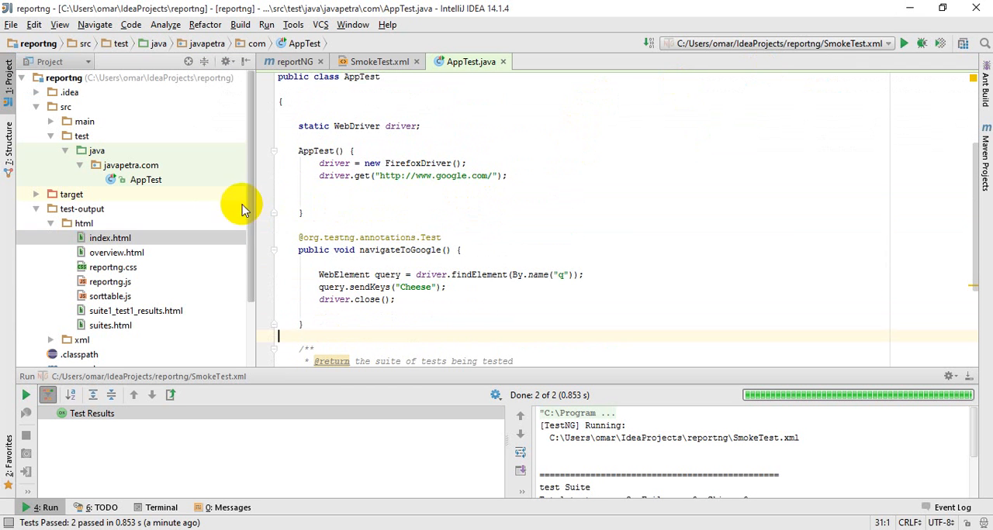
mouse_move(208, 321)
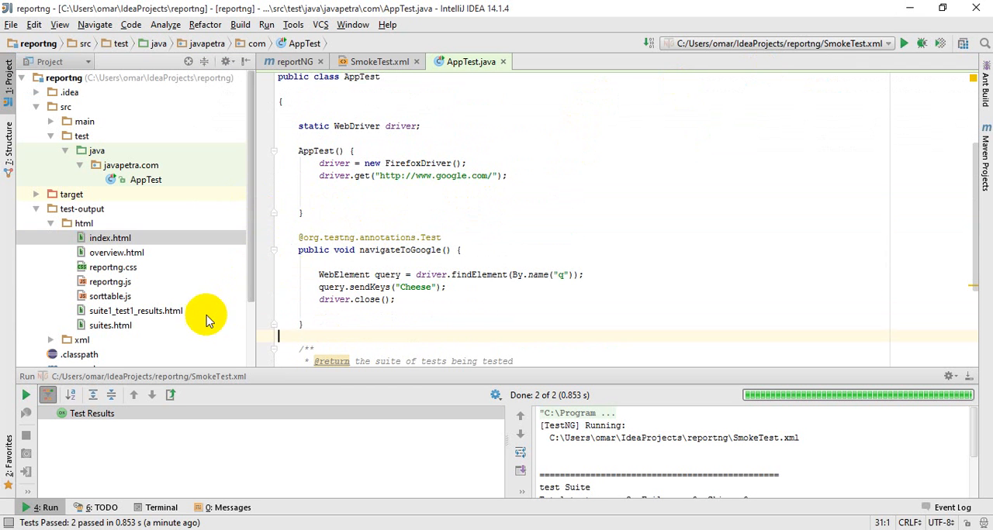
mouse_move(302, 406)
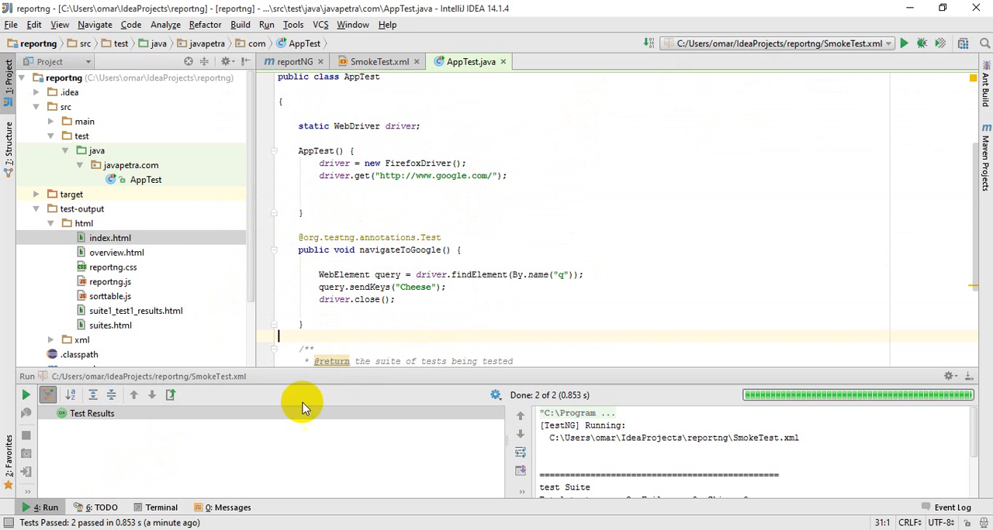
mouse_move(745, 42)
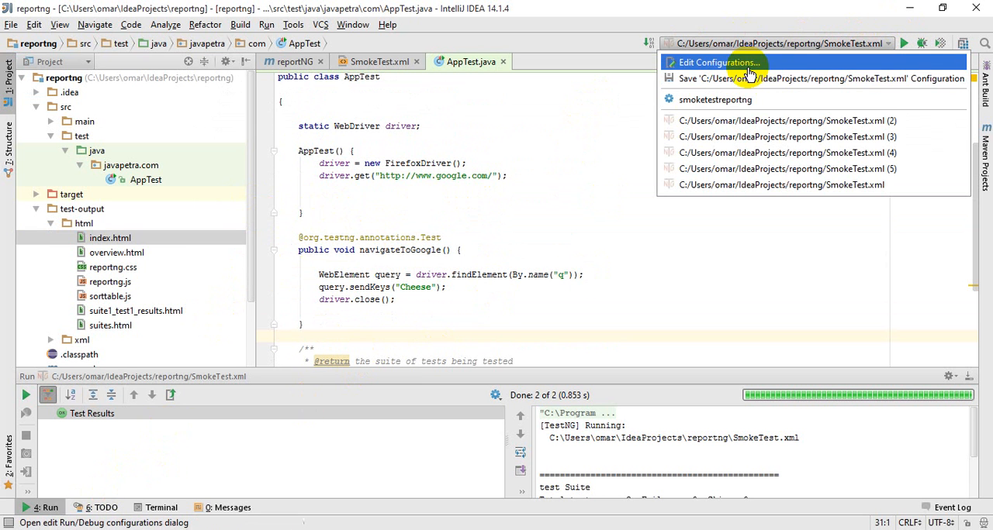
click(714, 63)
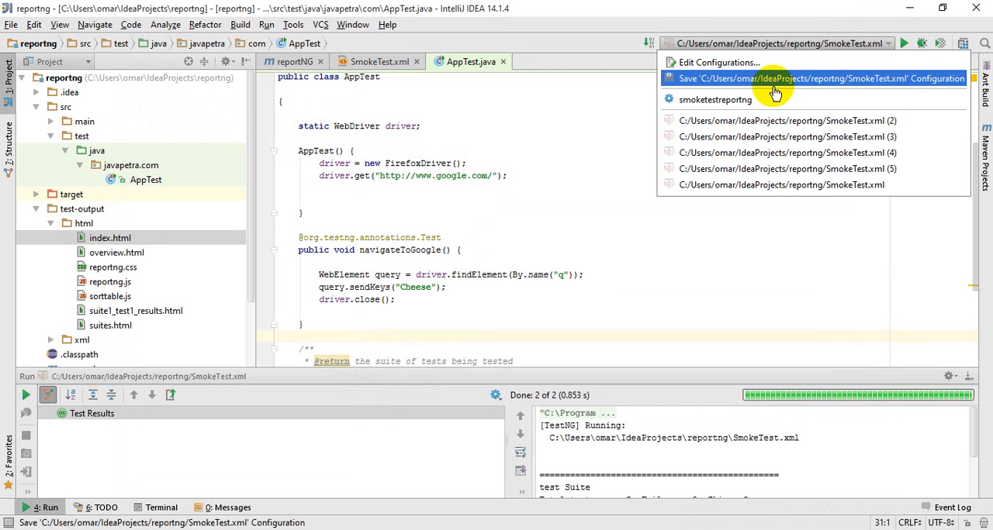
click(714, 99)
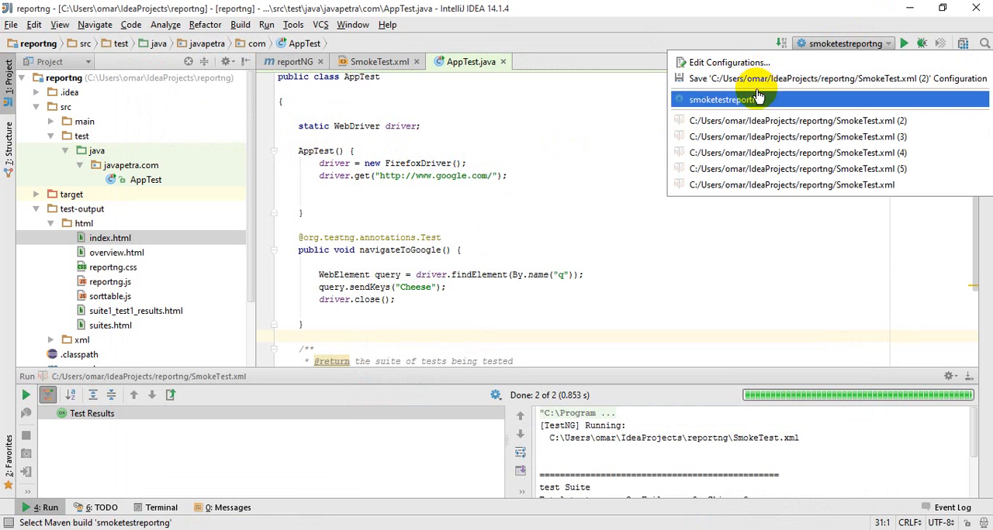
- Open Edit Configurations for smoketestreporting, showing command line 'clean test -Psmoketest'
click(728, 62)
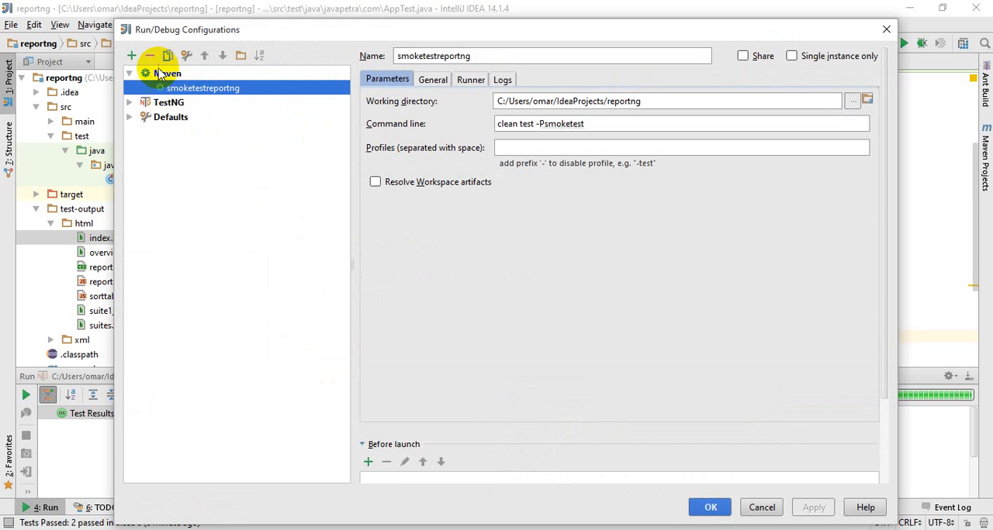
click(634, 123)
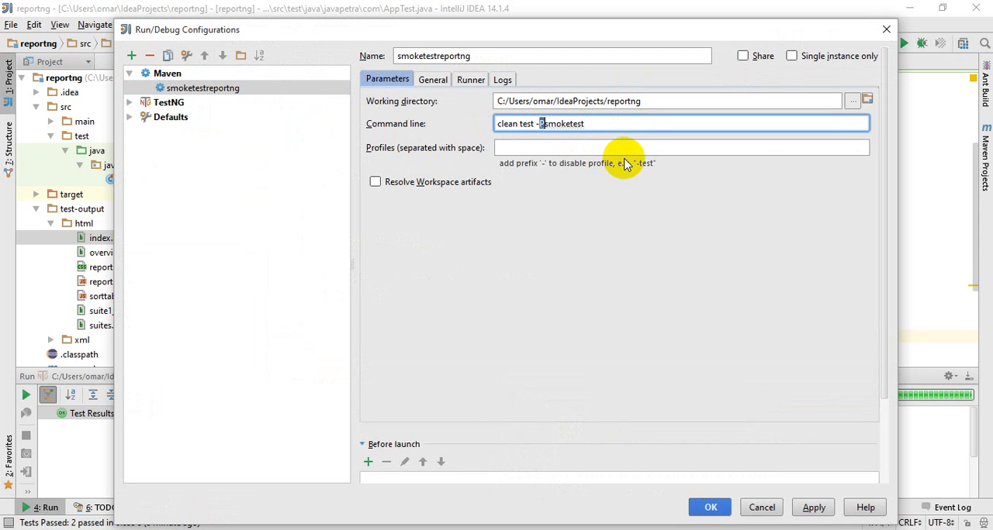
mouse_move(278, 328)
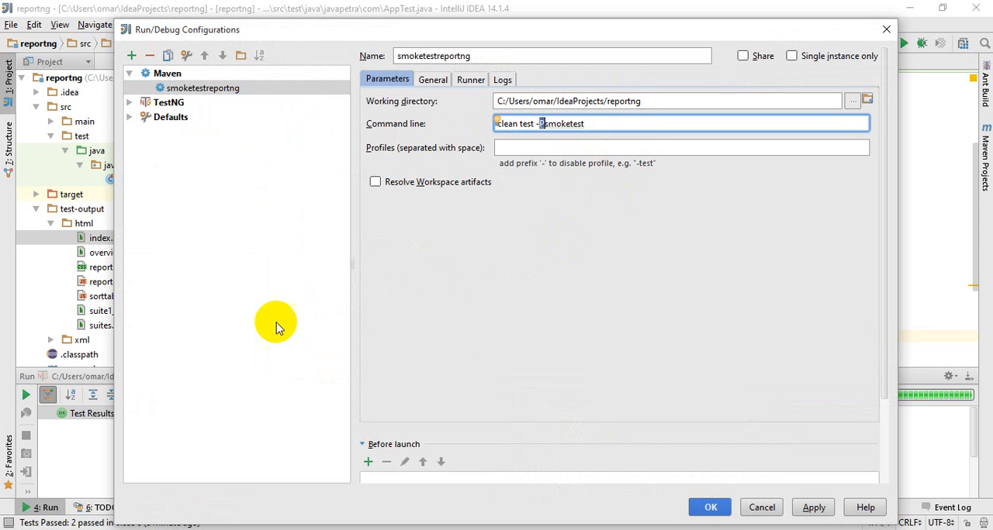
mouse_move(819, 487)
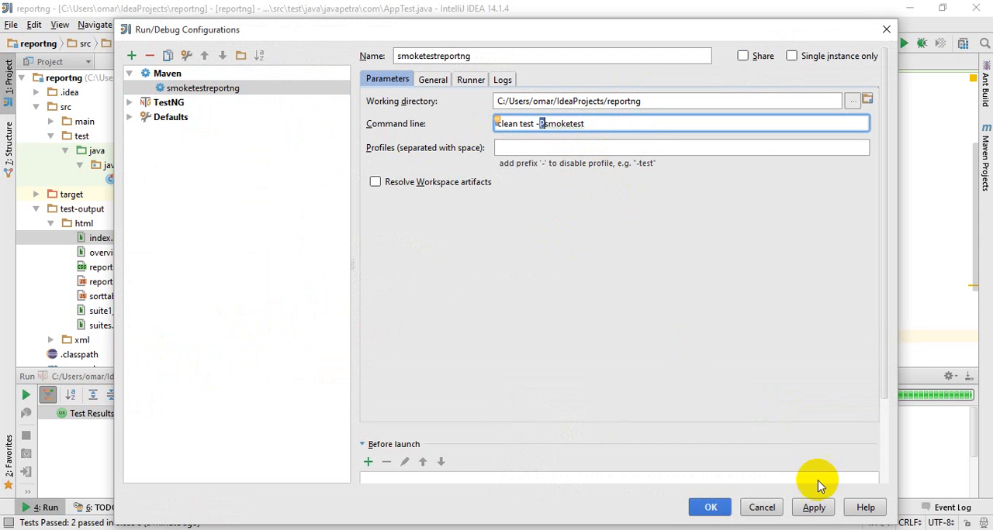
mouse_move(761, 507)
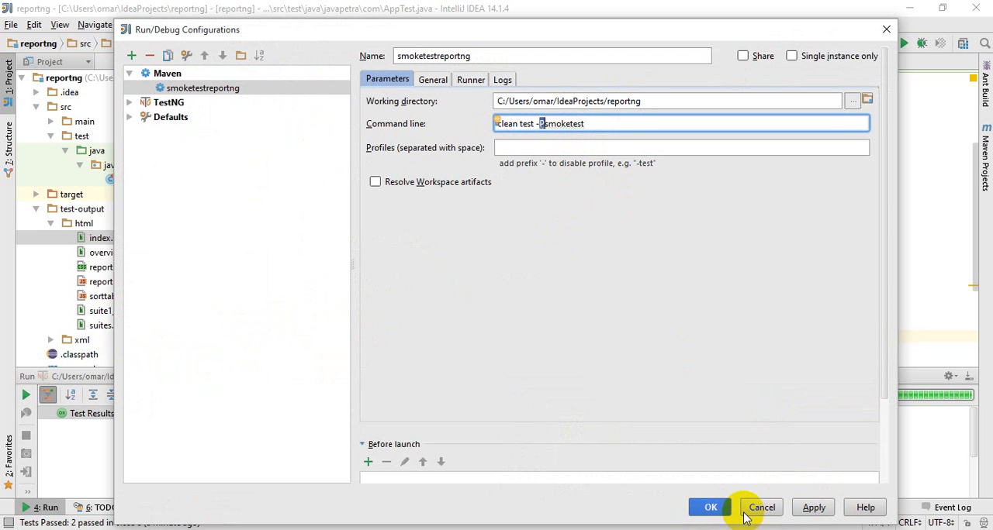